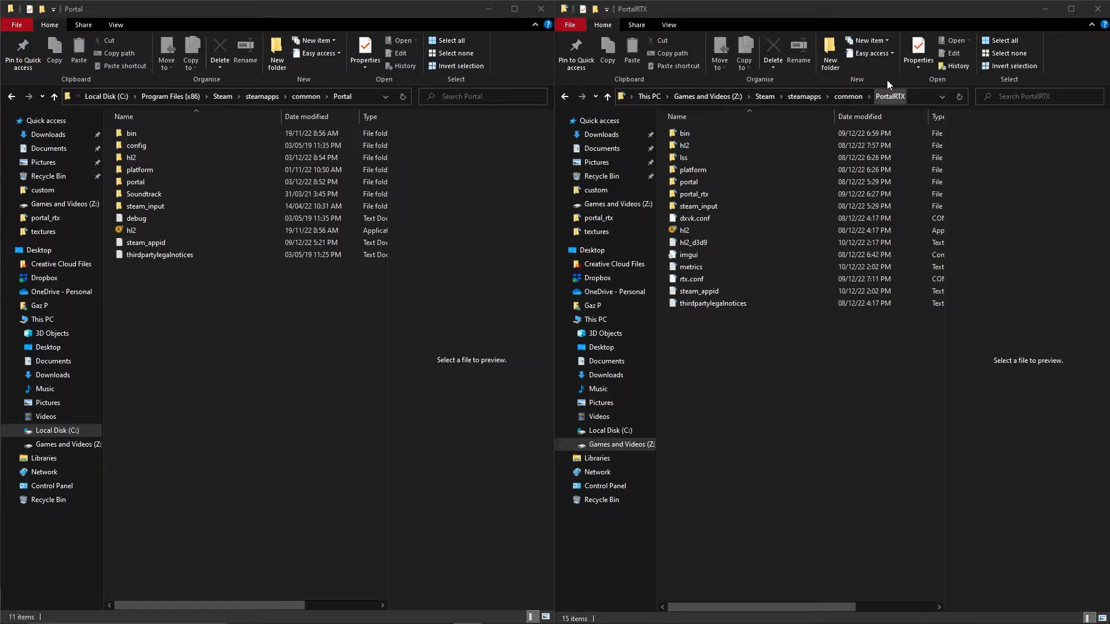
- Select entries in the File Explorer windows
{"action": "left_click", "coordinate": [684, 157]}
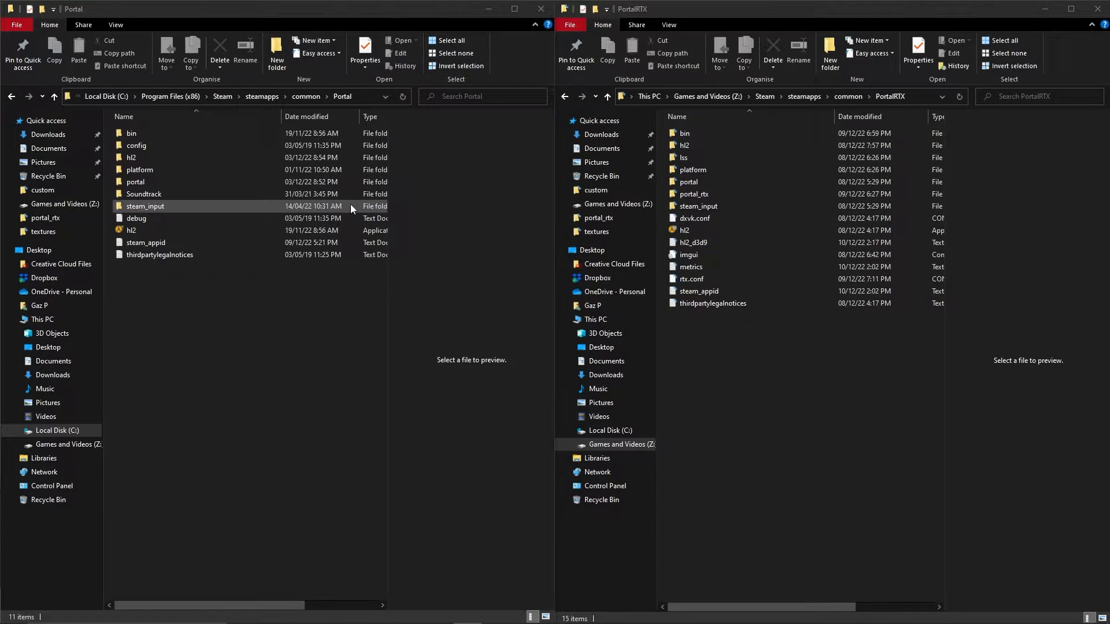
{"action": "left_click", "coordinate": [131, 230]}
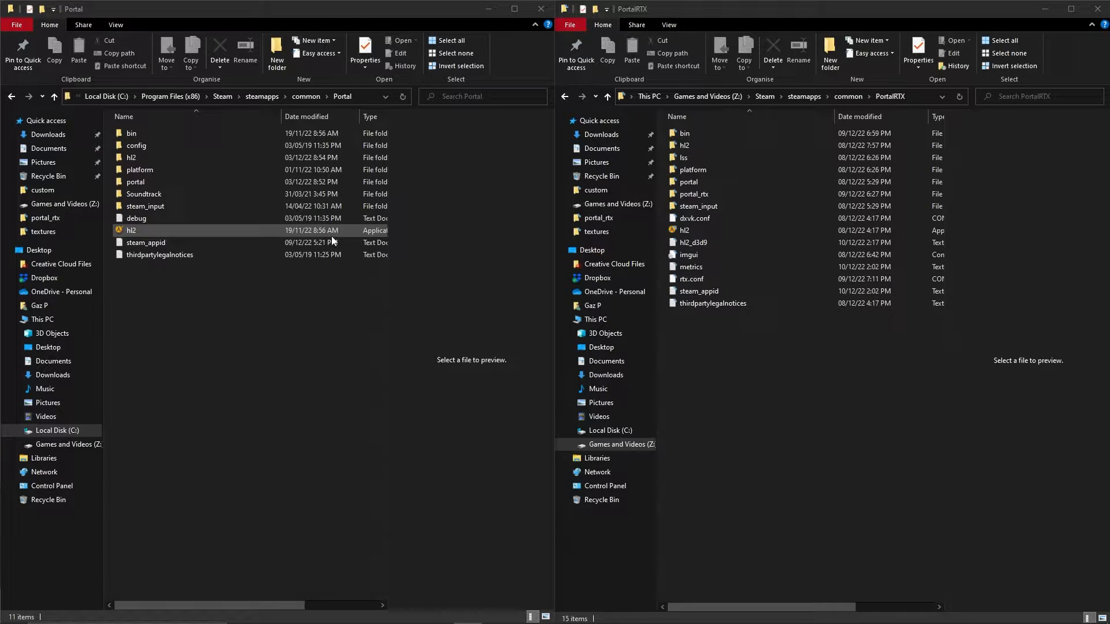
{"action": "left_click", "coordinate": [146, 242]}
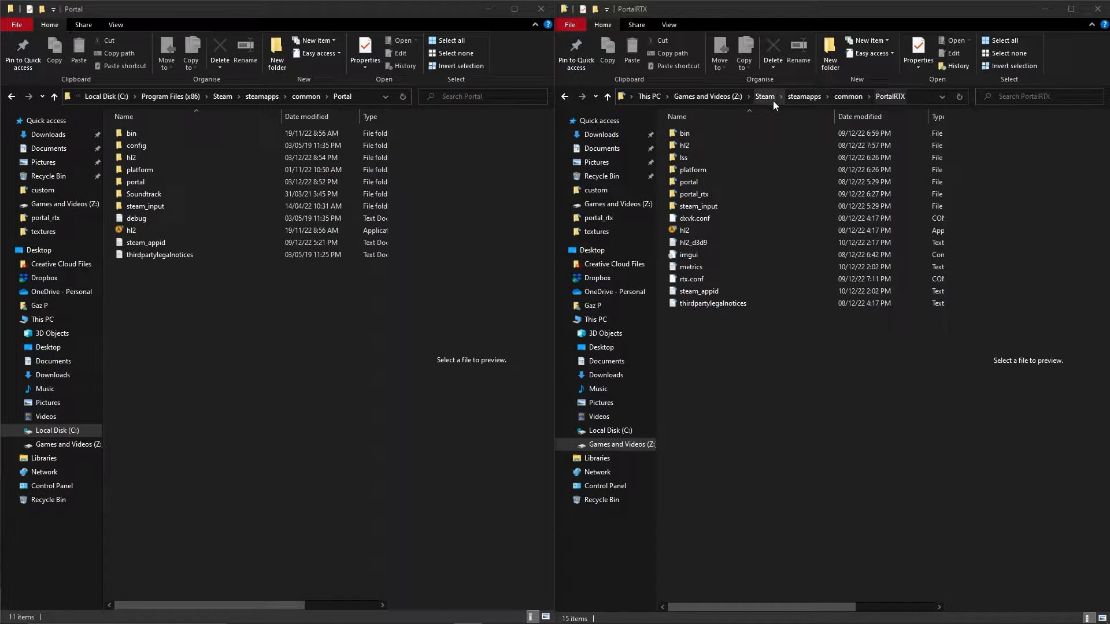
- Open PortalRTX's bin folder and browse its 102 mostly-DLL files
{"action": "left_click", "coordinate": [684, 133]}
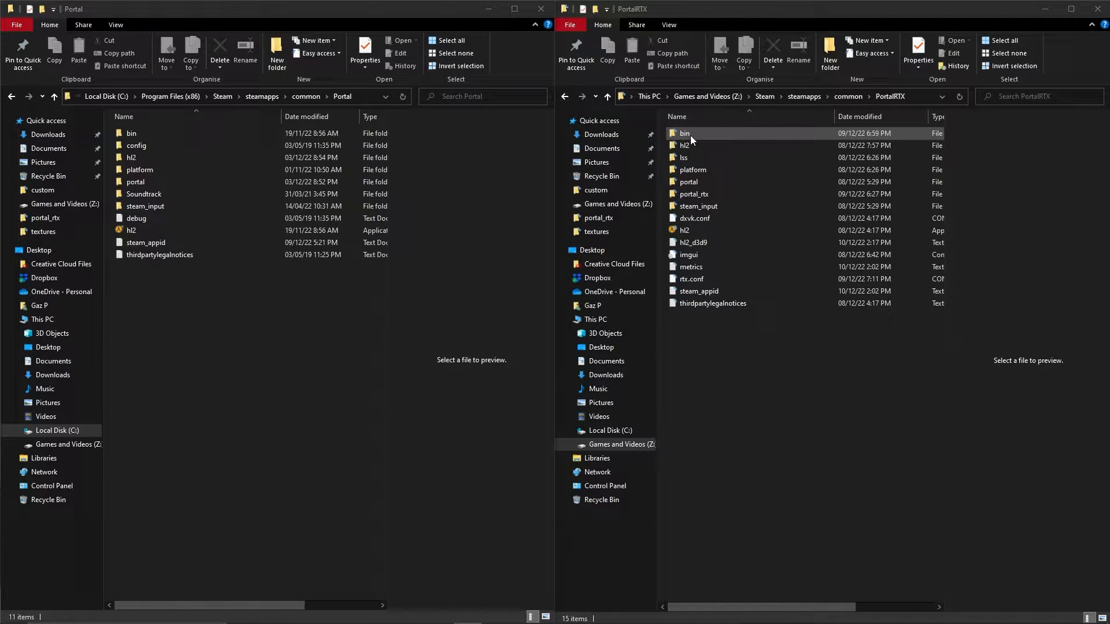
{"action": "double_click", "coordinate": [684, 133]}
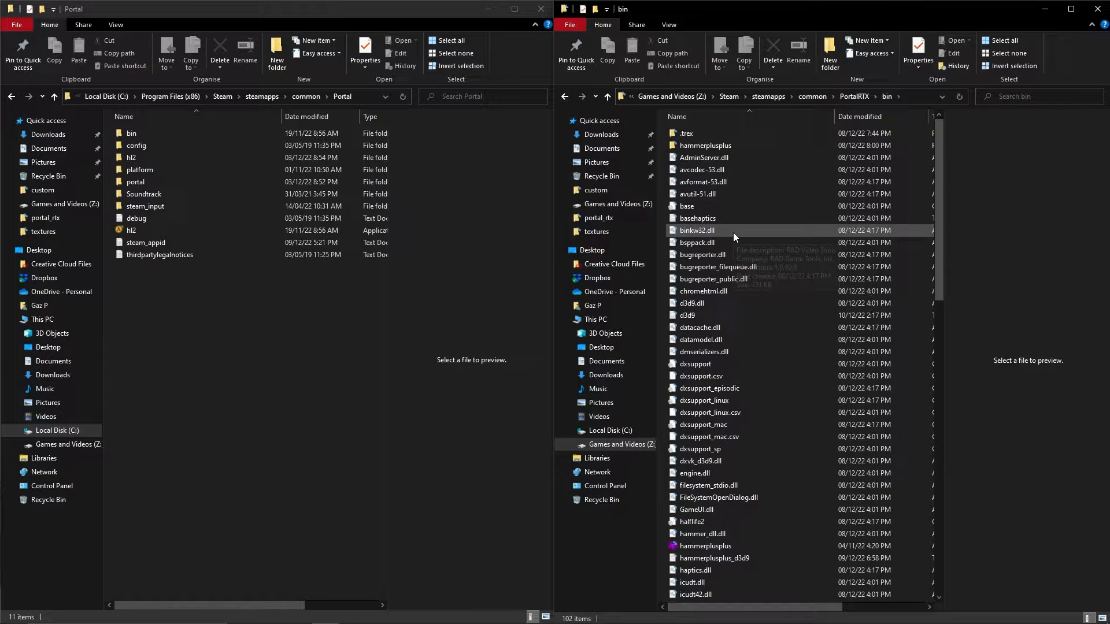
{"action": "mouse_move", "coordinate": [736, 278]}
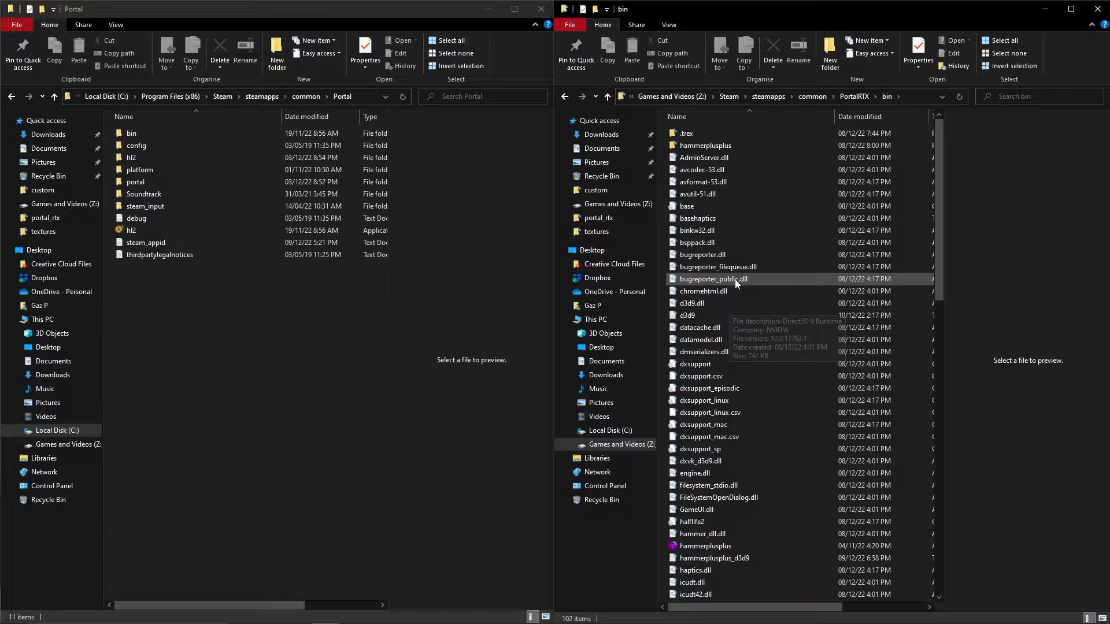
{"action": "scroll", "scroll_direction": "down", "scroll_amount": 3}
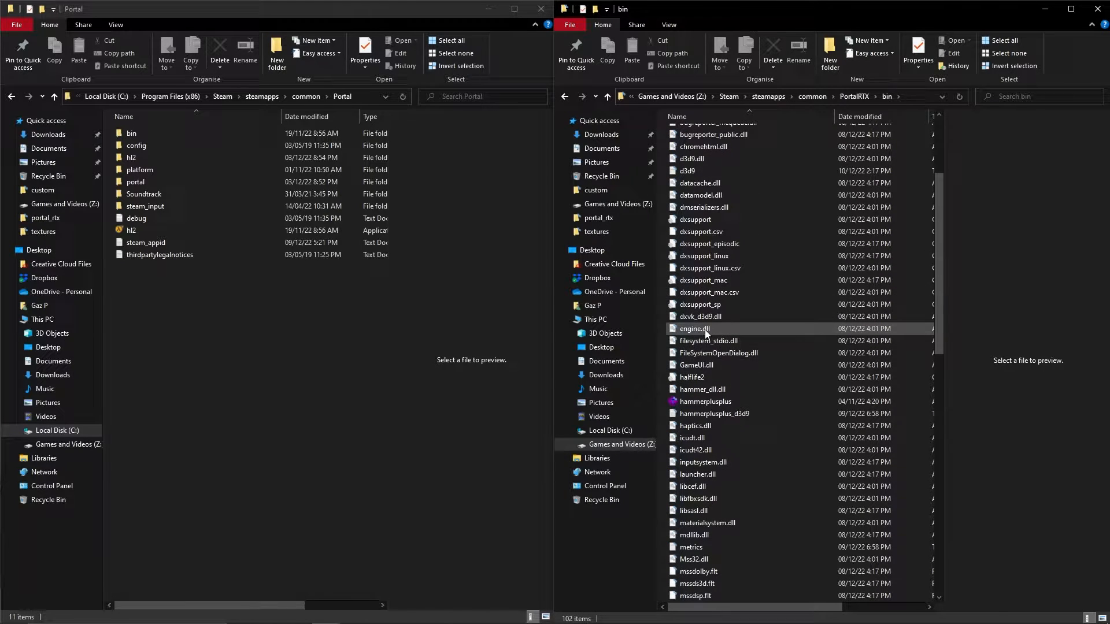
{"action": "scroll", "scroll_direction": "down", "scroll_amount": 3}
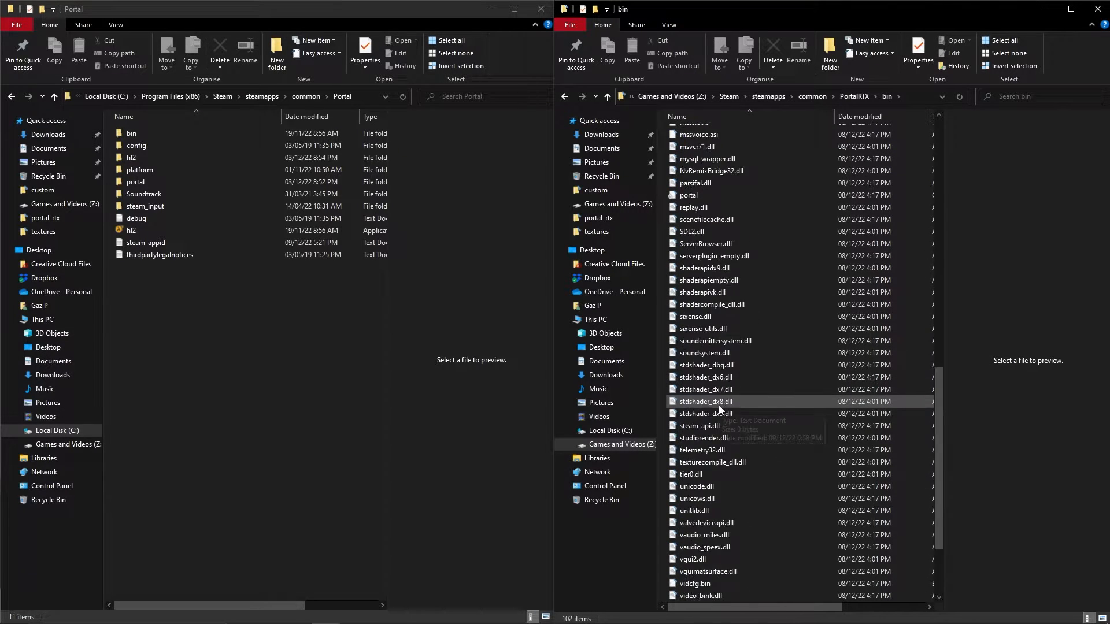
{"action": "scroll", "scroll_direction": "down", "scroll_amount": 3}
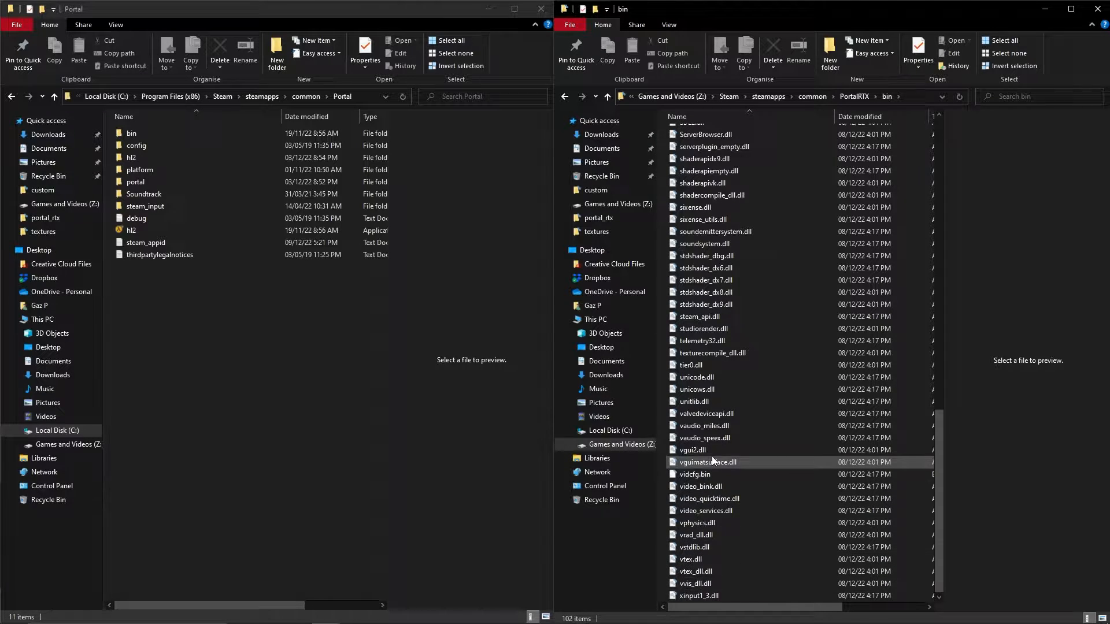
{"action": "mouse_move", "coordinate": [742, 523]}
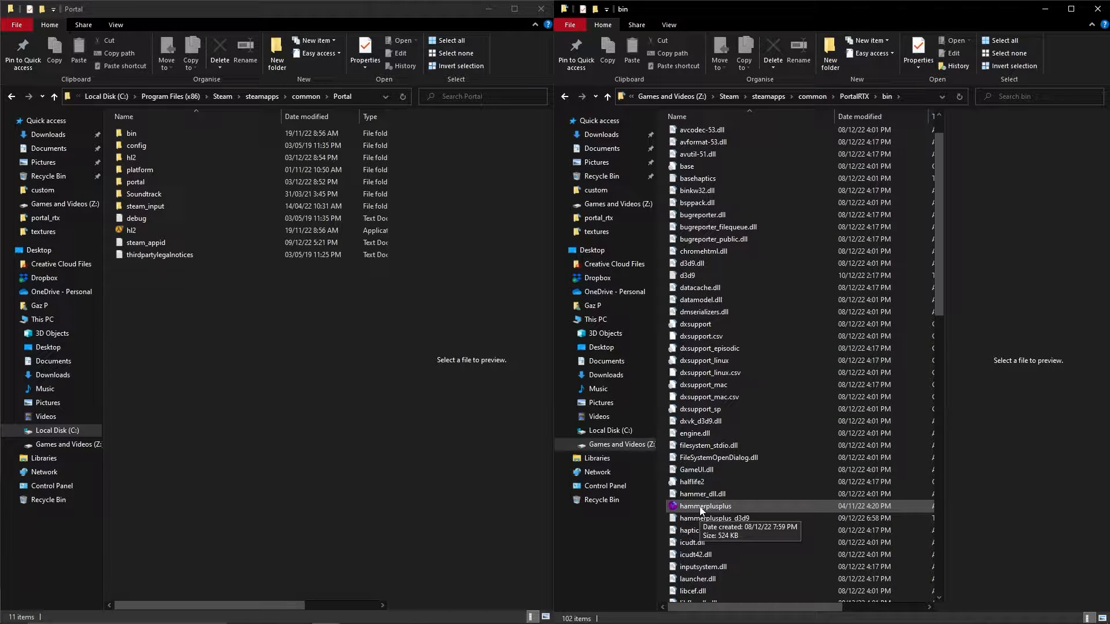
{"action": "double_click", "coordinate": [703, 506]}
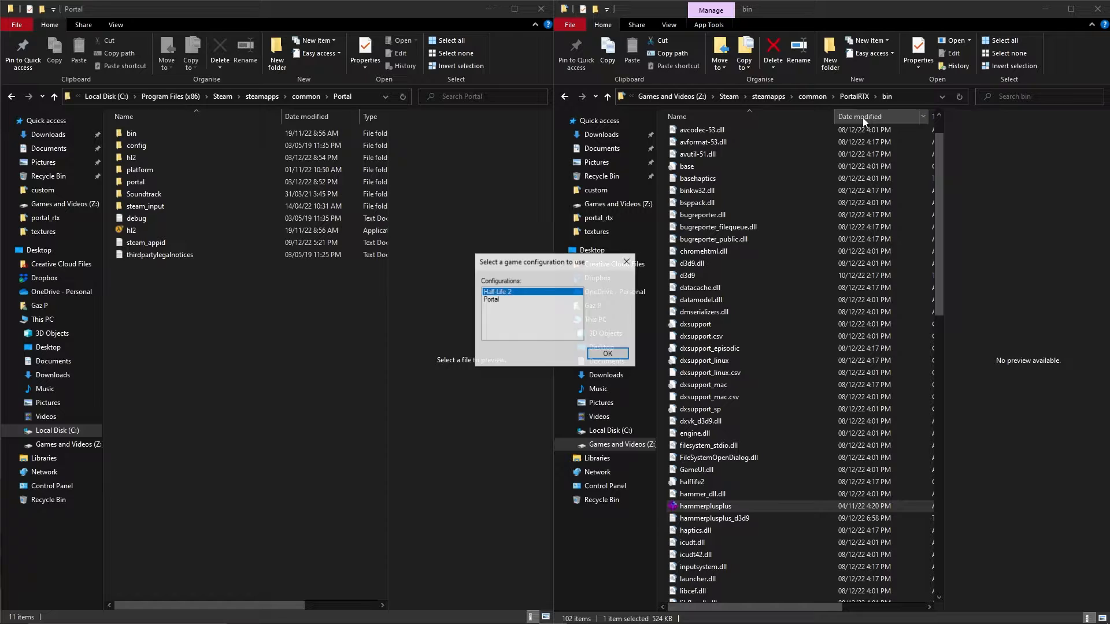
{"action": "left_click", "coordinate": [606, 354]}
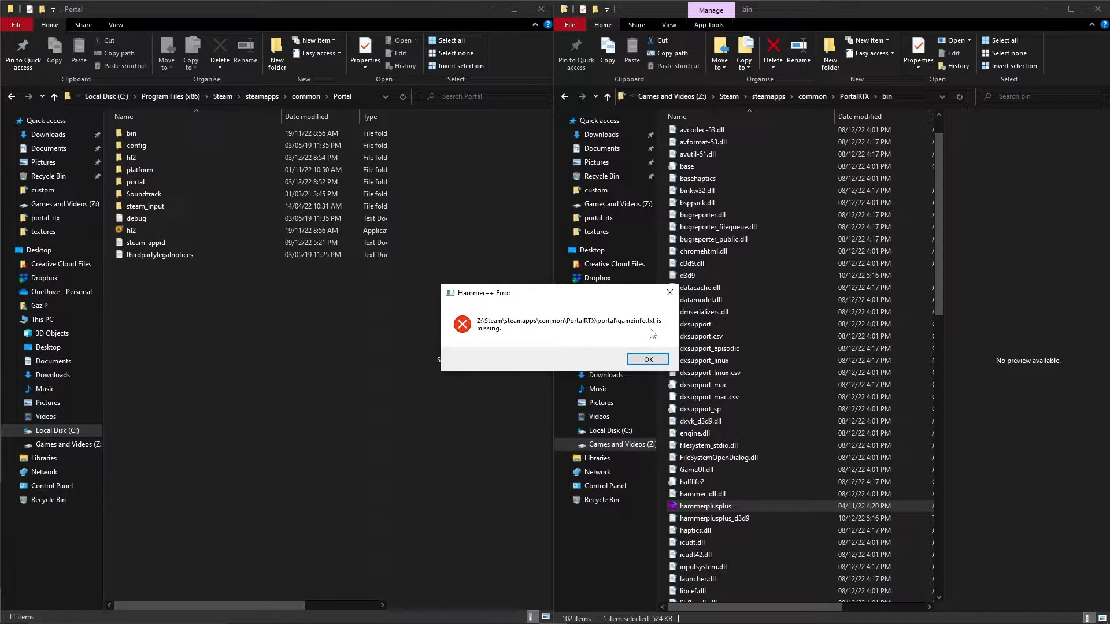
{"action": "mouse_move", "coordinate": [523, 341]}
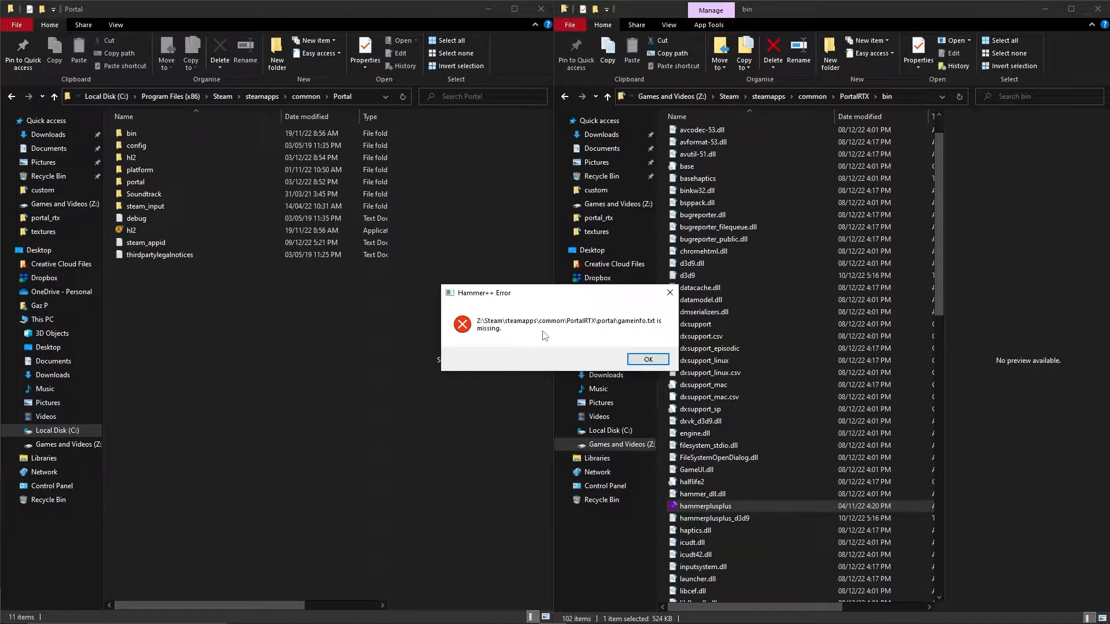
{"action": "mouse_move", "coordinate": [595, 333]}
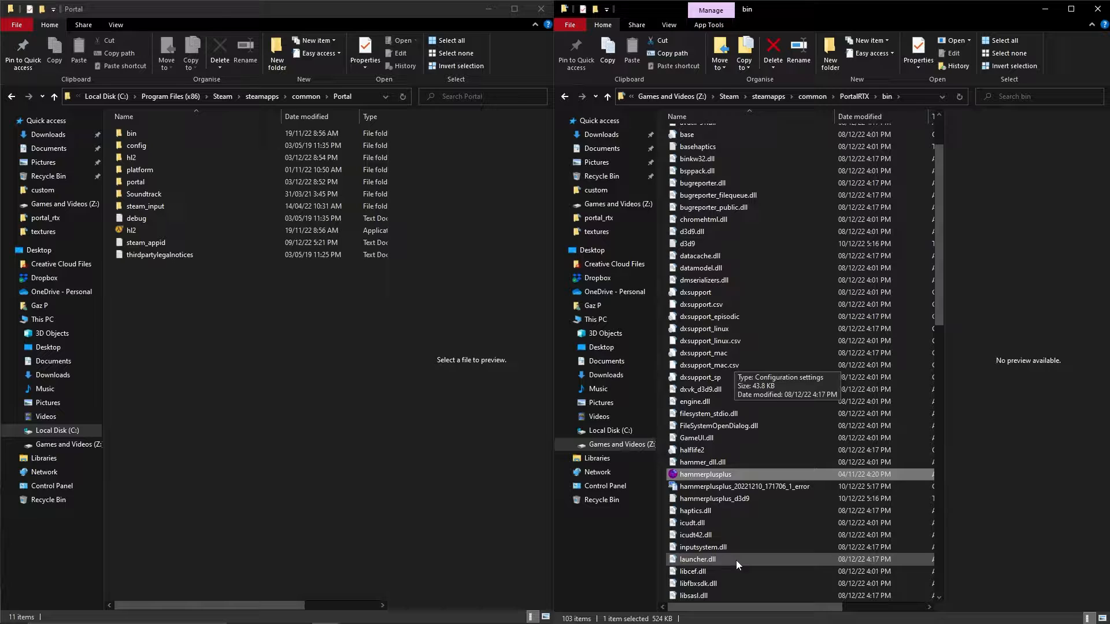
{"action": "left_click", "coordinate": [744, 486]}
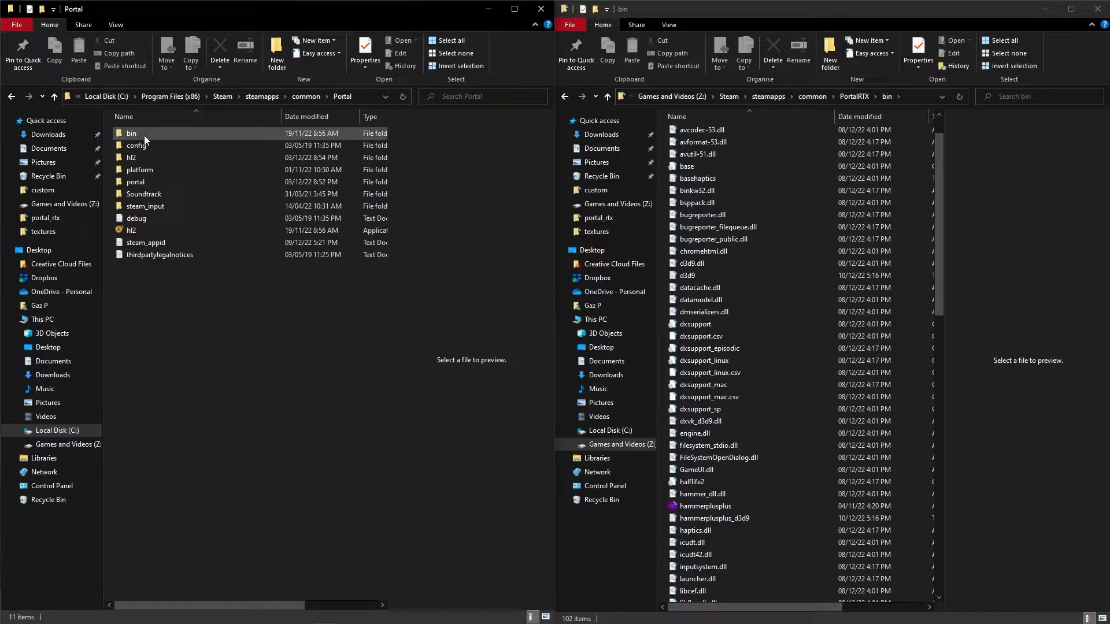
- Open Portal\bin (158 items) and launch hammerplusplus from it
{"action": "double_click", "coordinate": [132, 133]}
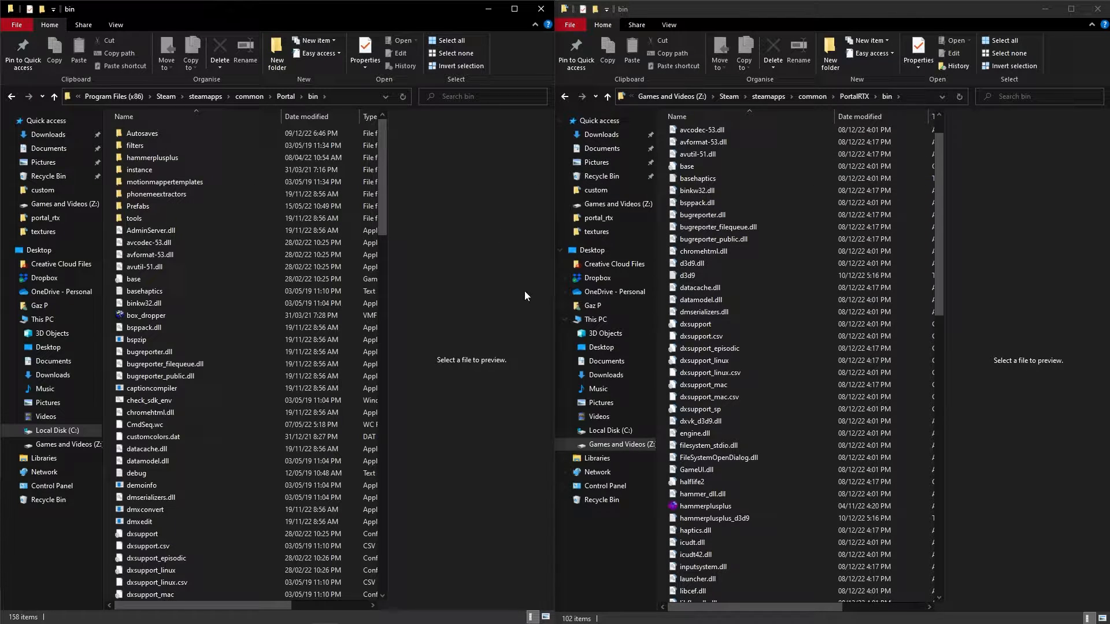
{"action": "scroll", "scroll_direction": "down", "scroll_amount": 3}
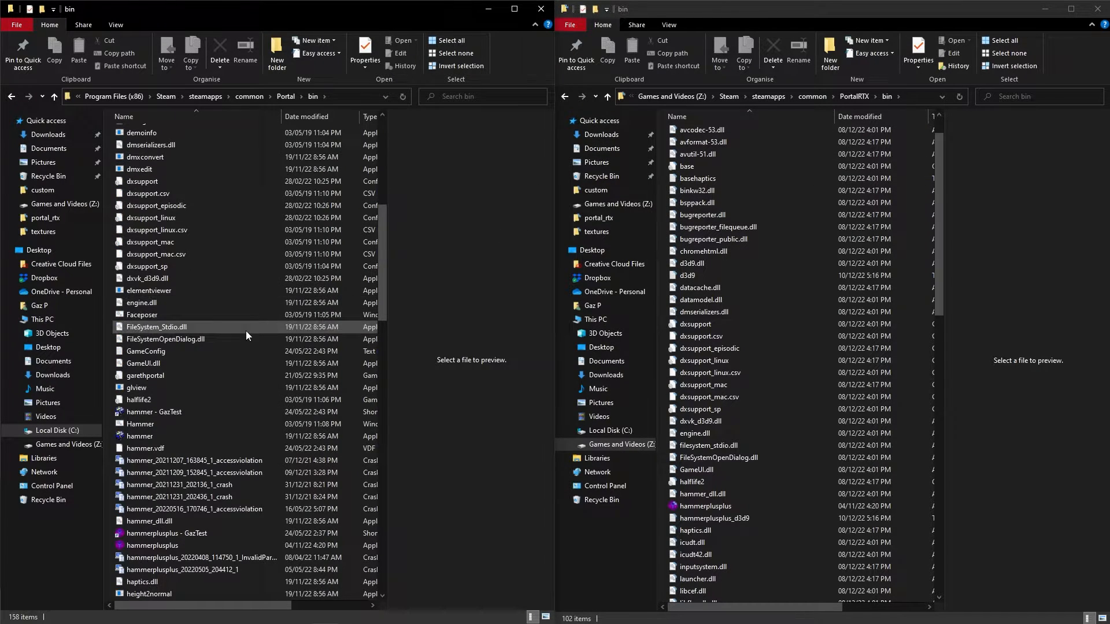
{"action": "left_click", "coordinate": [151, 400]}
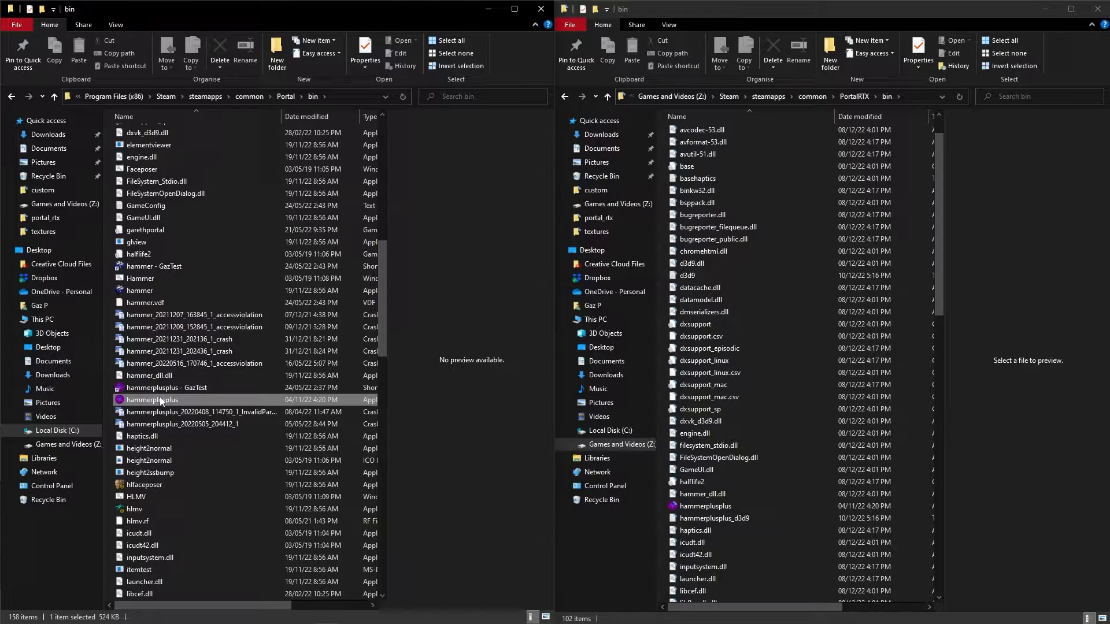
{"action": "double_click", "coordinate": [150, 400]}
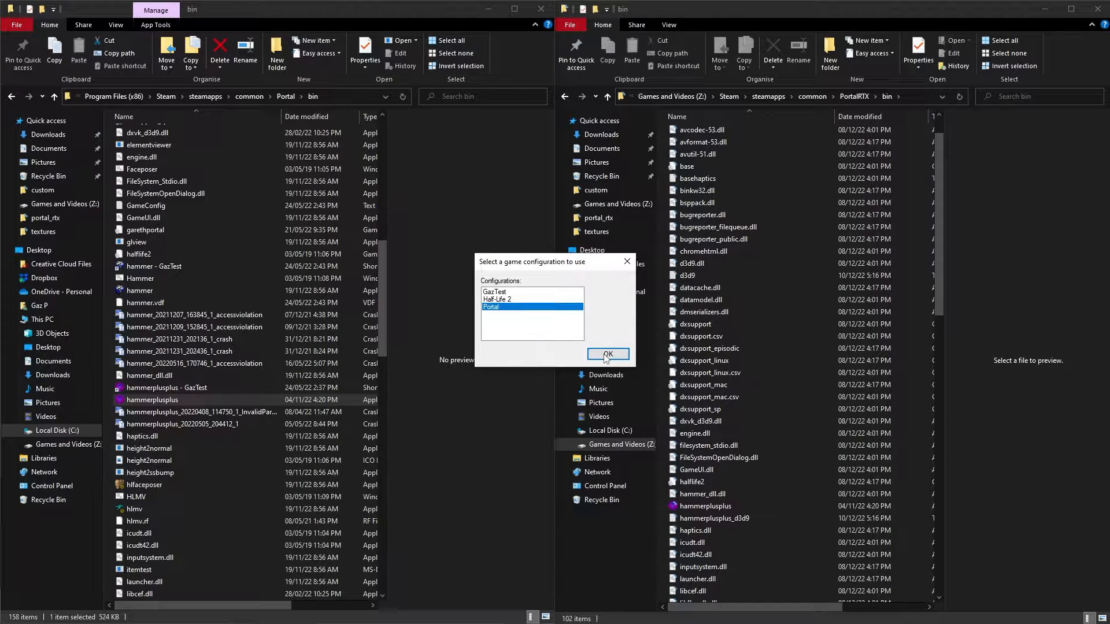
- Confirm the Portal game configuration and start opening stillalive_5.vmf
{"action": "left_click", "coordinate": [606, 354]}
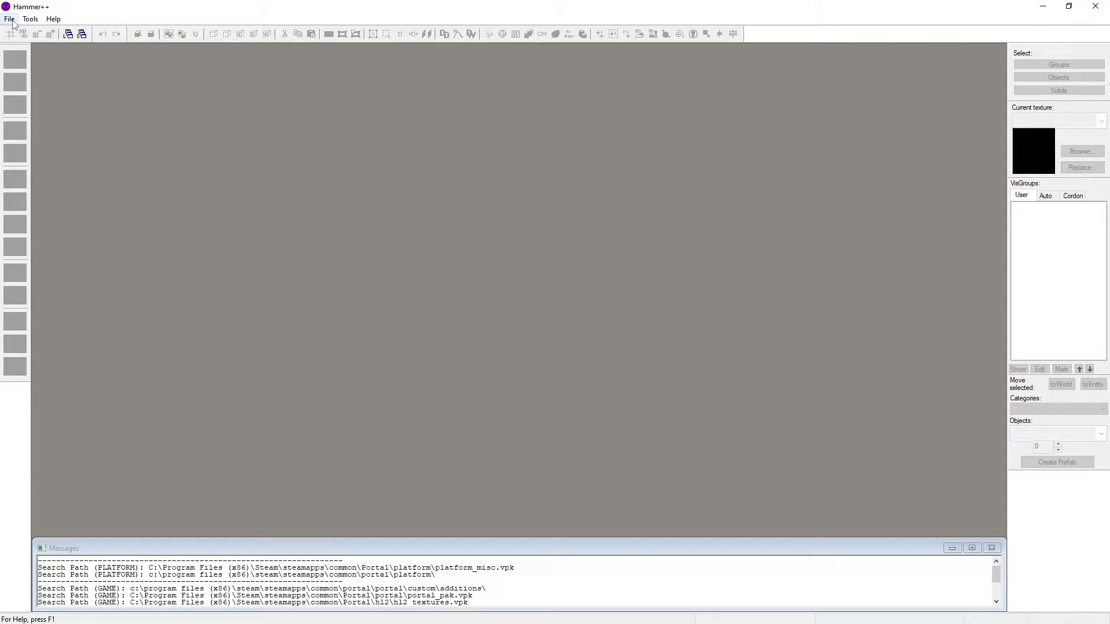
{"action": "left_click", "coordinate": [9, 18]}
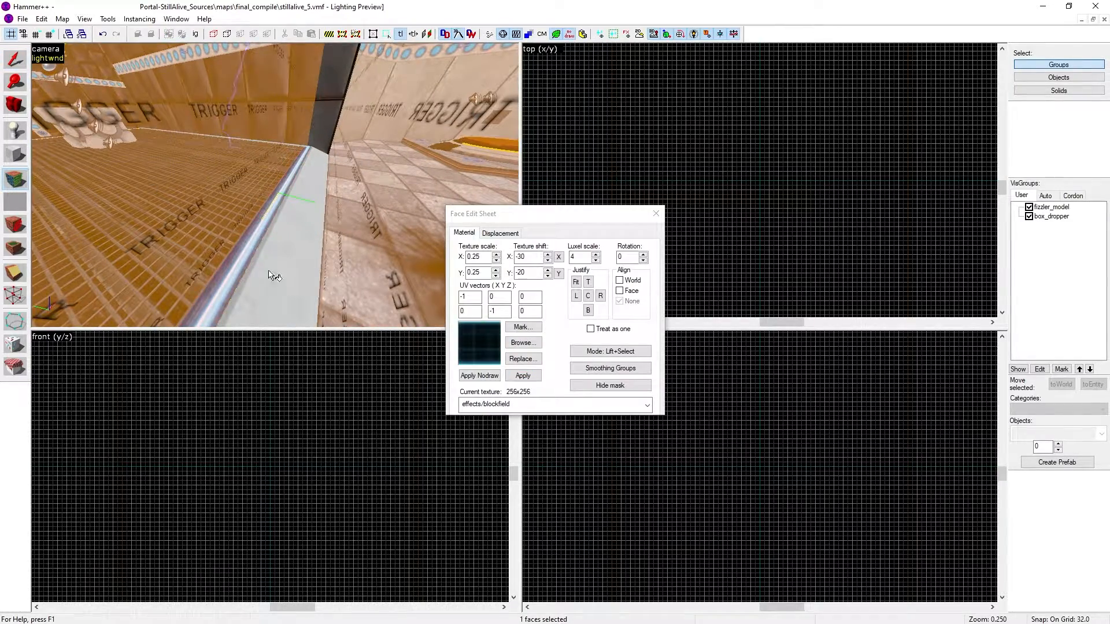
{"action": "left_click", "coordinate": [654, 213]}
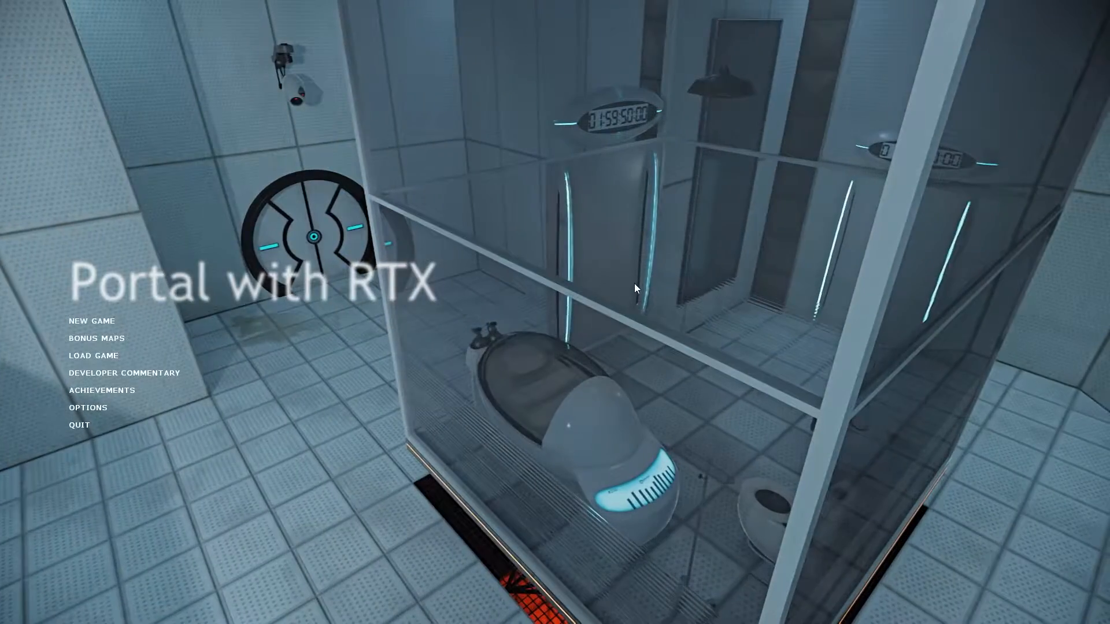
- Open the developer console with ~ and type 'map'
{"action": "key", "text": "`"}
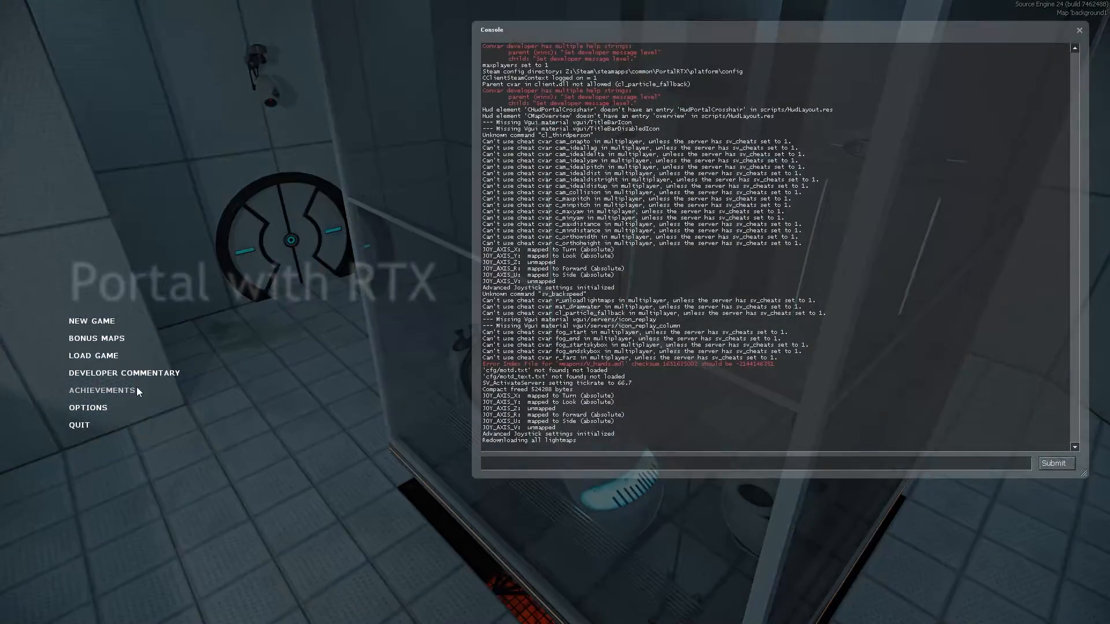
{"action": "type", "text": "map"}
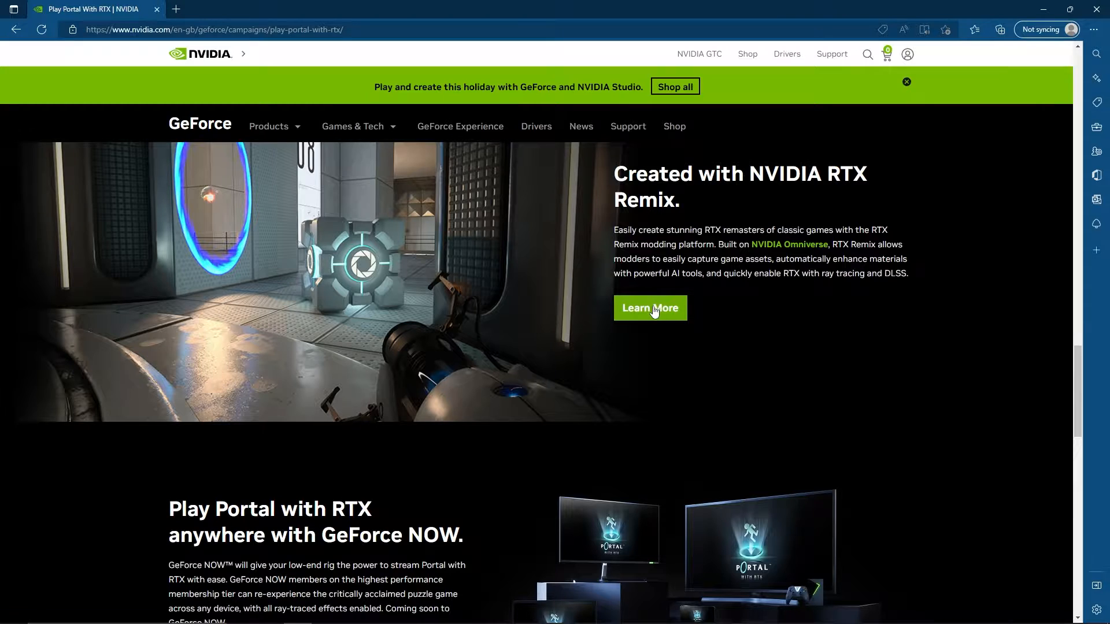
{"action": "left_click", "coordinate": [650, 308]}
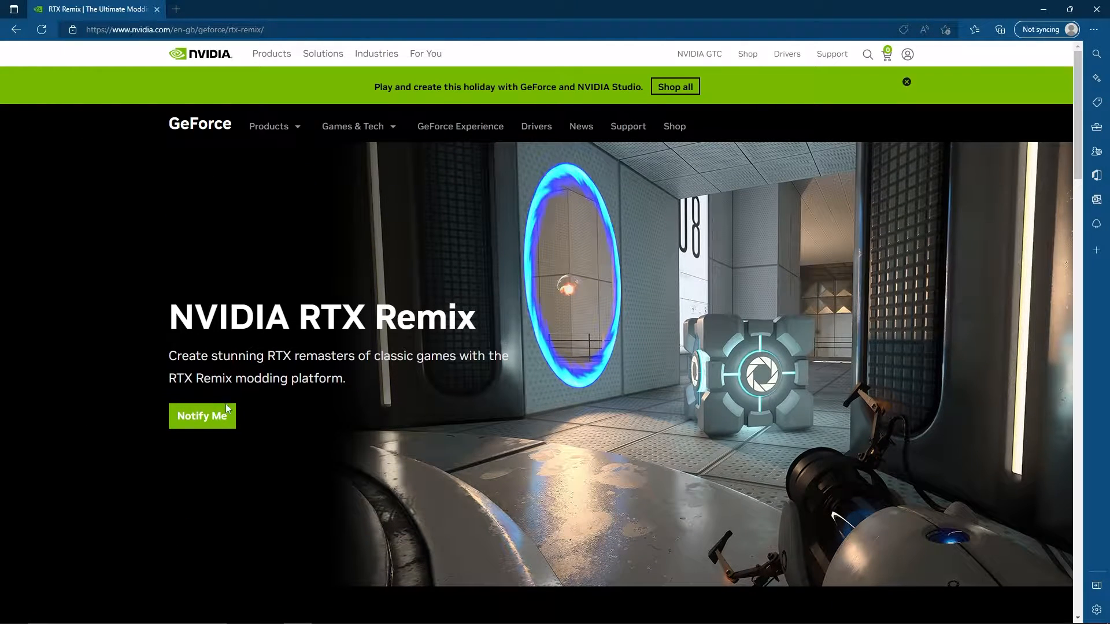
{"action": "scroll", "scroll_direction": "down", "scroll_amount": 3}
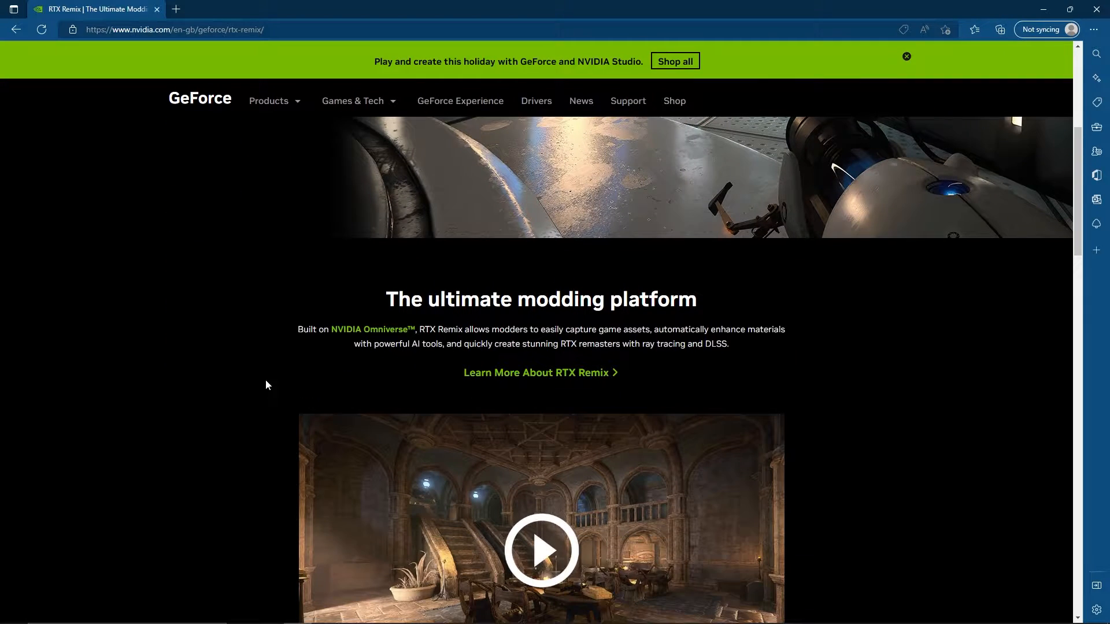
{"action": "scroll", "scroll_direction": "down", "scroll_amount": 3}
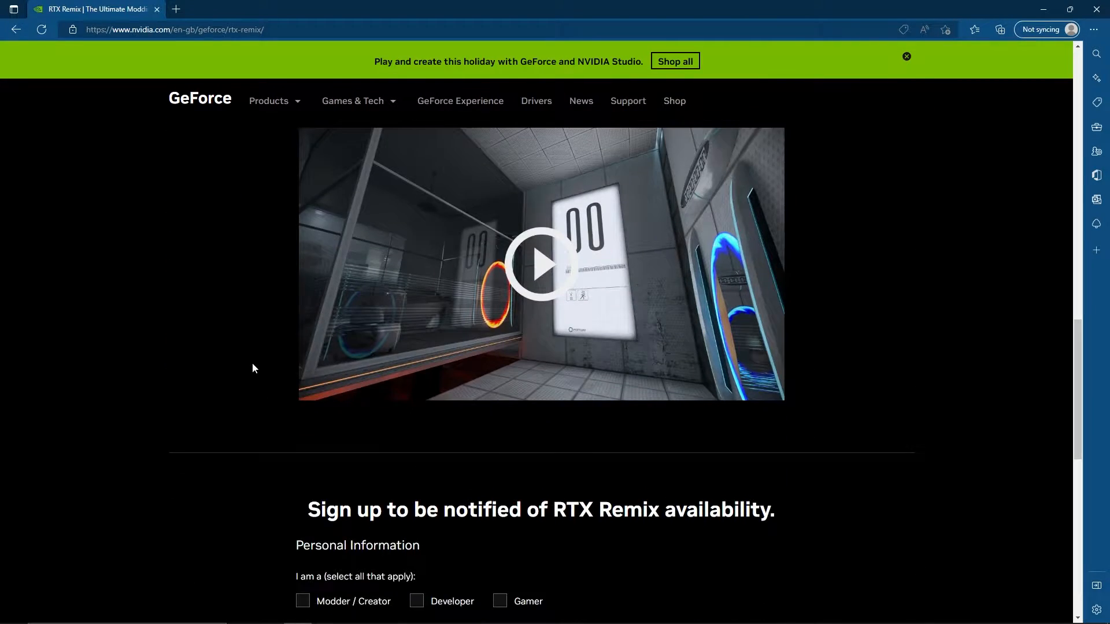
{"action": "scroll", "scroll_direction": "down", "scroll_amount": 3}
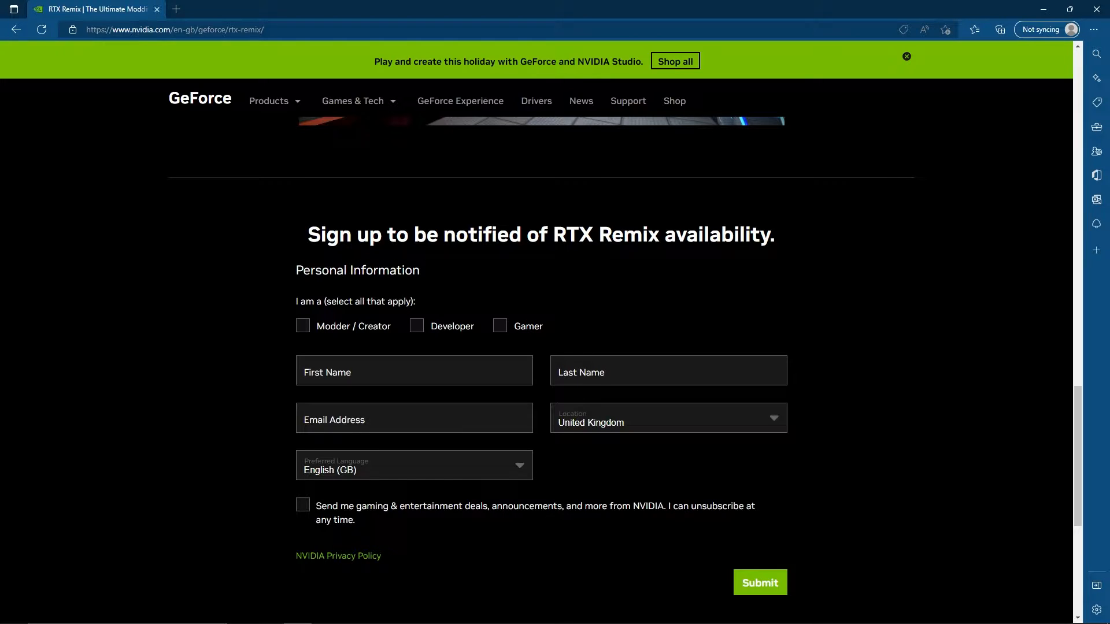
{"action": "mouse_move", "coordinate": [596, 532]}
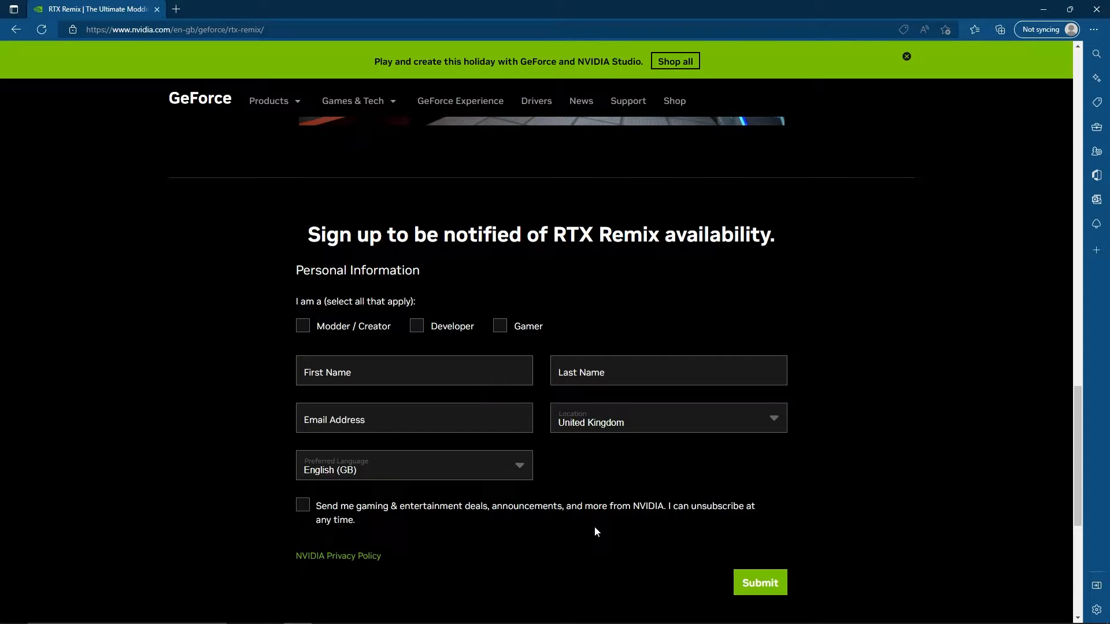
{"action": "scroll", "scroll_direction": "up", "scroll_amount": 3}
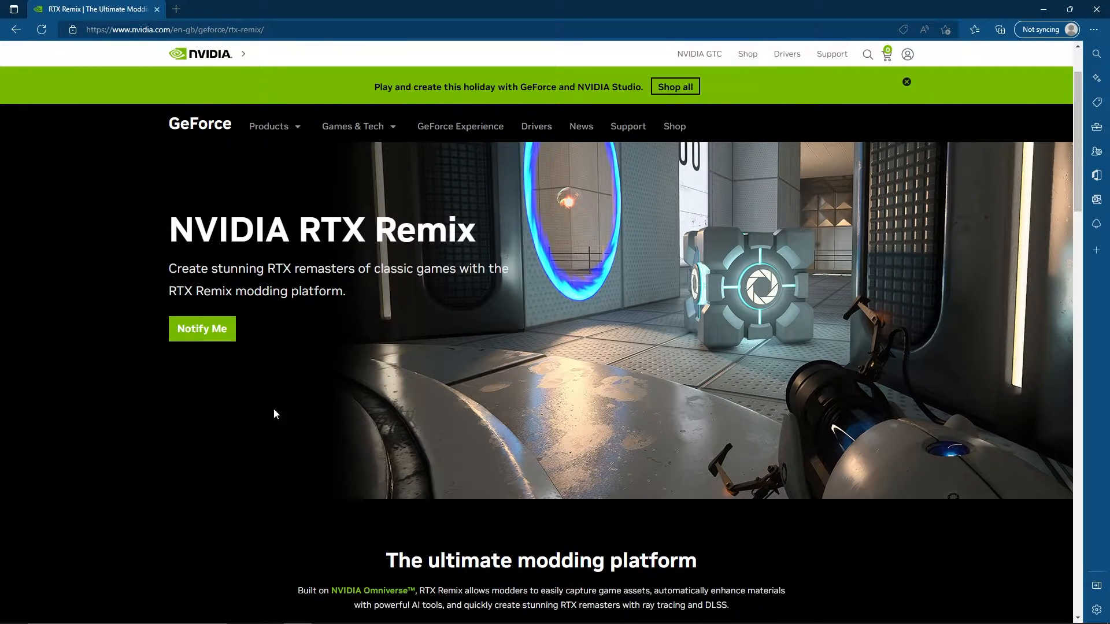
{"action": "mouse_move", "coordinate": [391, 390]}
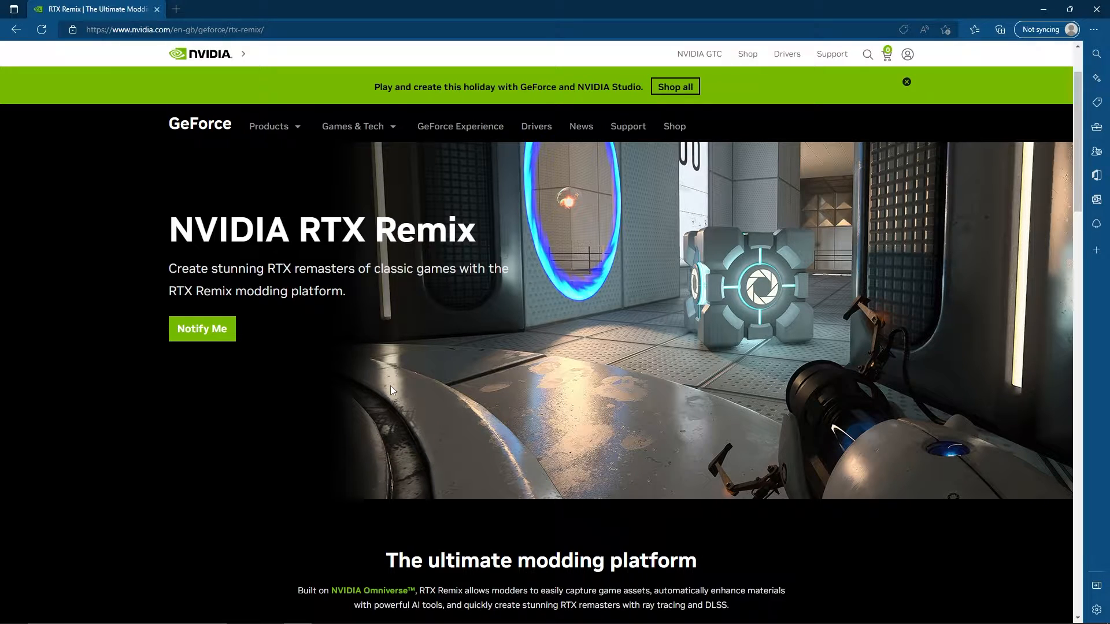
{"action": "mouse_move", "coordinate": [435, 283]}
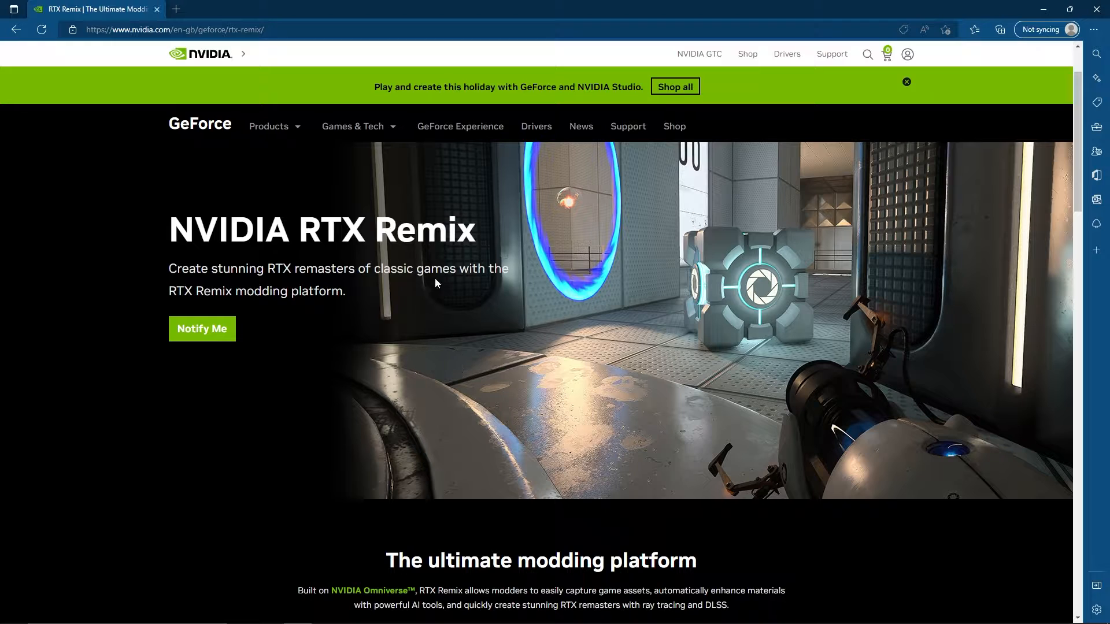
{"action": "double_click", "coordinate": [318, 230]}
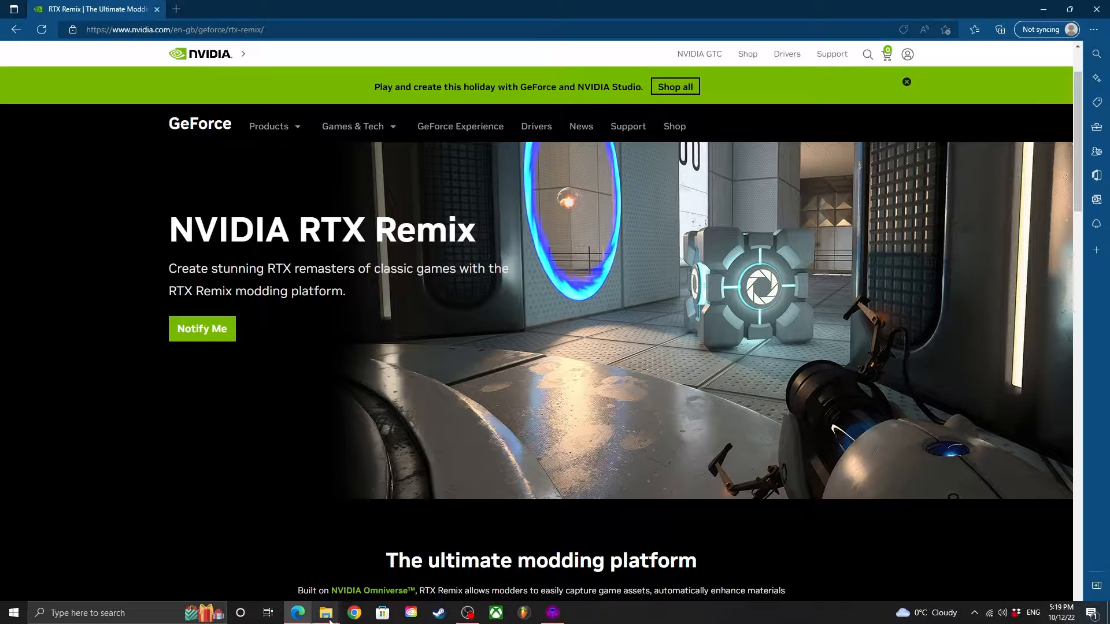
- Browse the original Portal install to its portal\models folder
{"action": "left_click", "coordinate": [325, 613]}
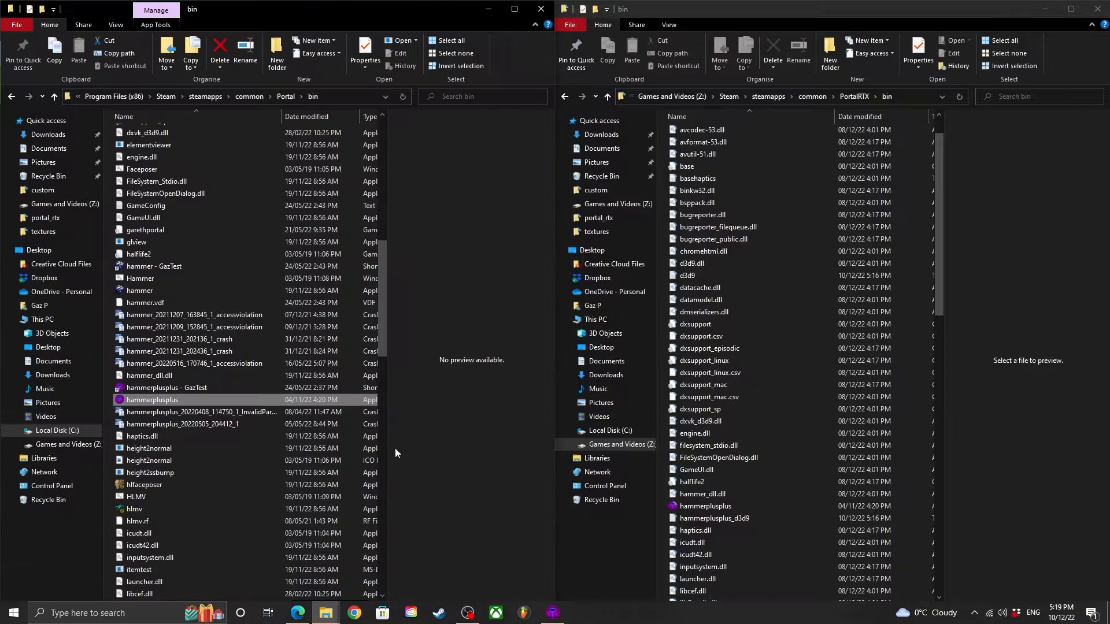
{"action": "left_click", "coordinate": [286, 97]}
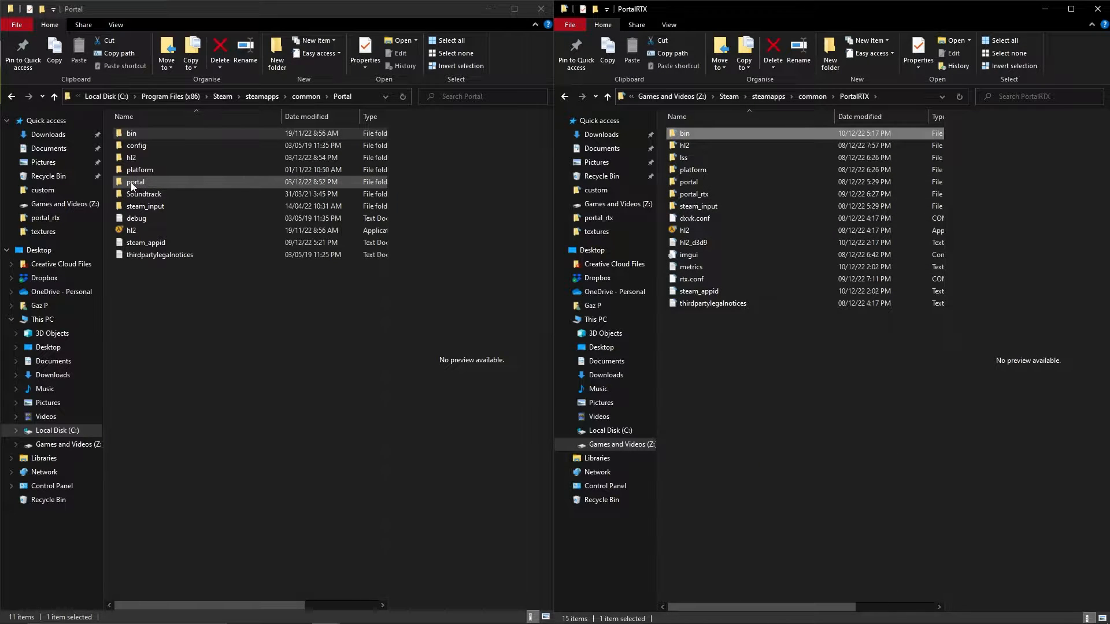
{"action": "double_click", "coordinate": [135, 182]}
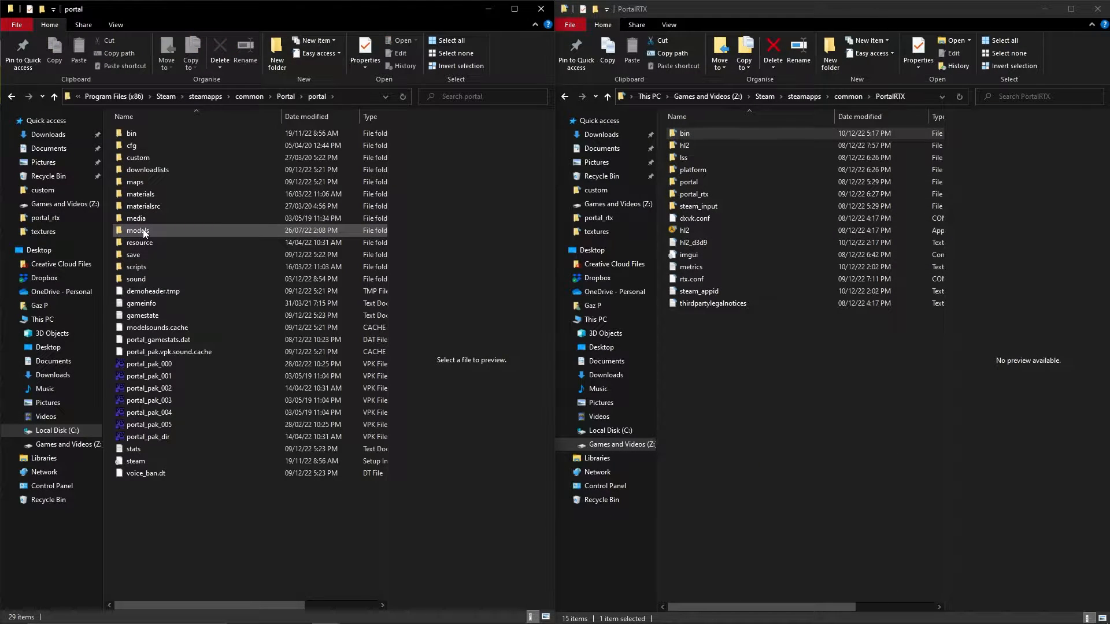
{"action": "double_click", "coordinate": [138, 230]}
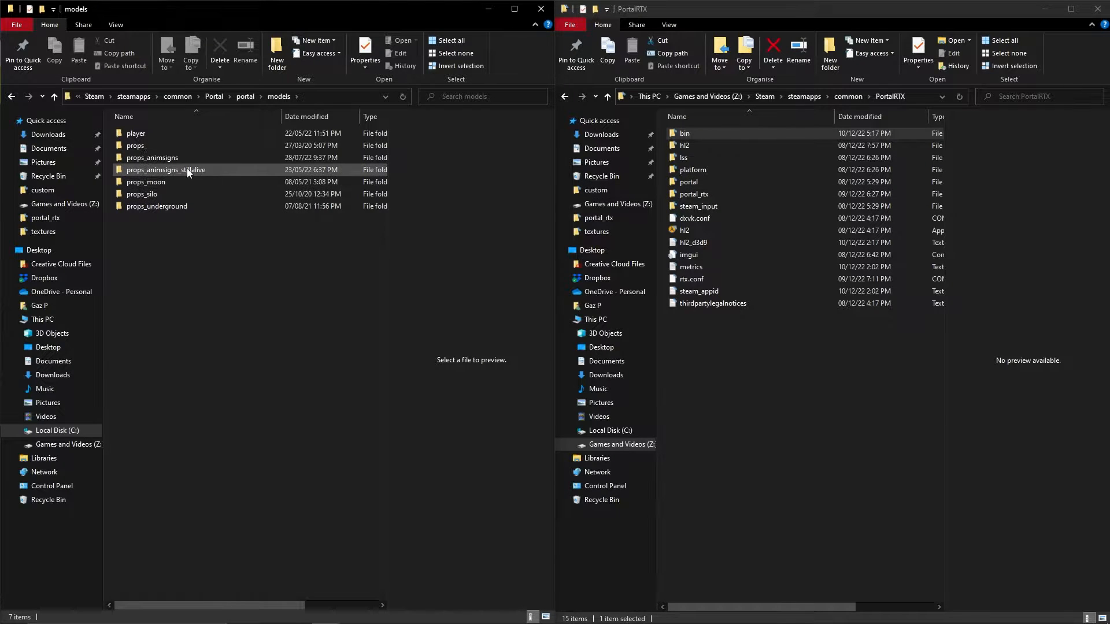
- Inspect the props_animsigns_stillalive folders in portal_rtx's models and materials
{"action": "left_click", "coordinate": [694, 195]}
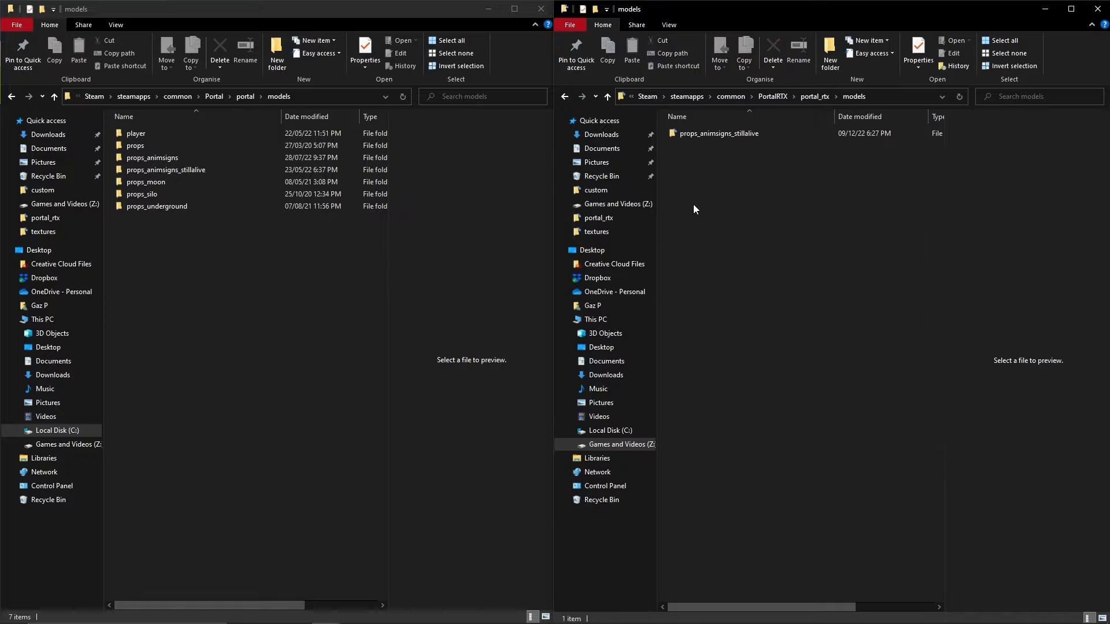
{"action": "double_click", "coordinate": [719, 133]}
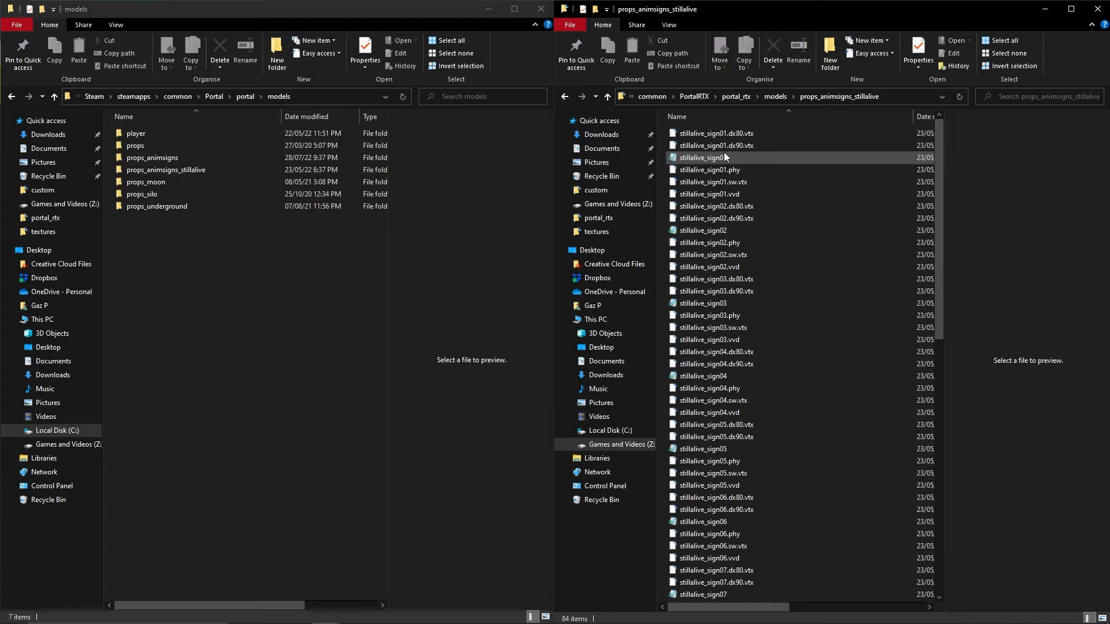
{"action": "scroll", "scroll_direction": "down", "scroll_amount": 3}
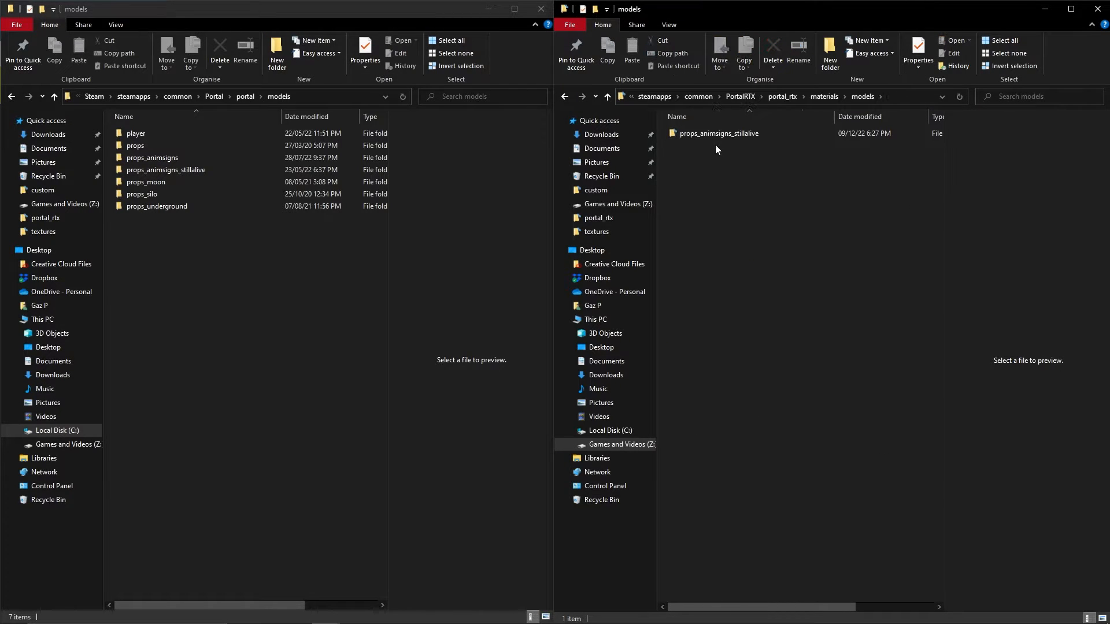
{"action": "double_click", "coordinate": [719, 133]}
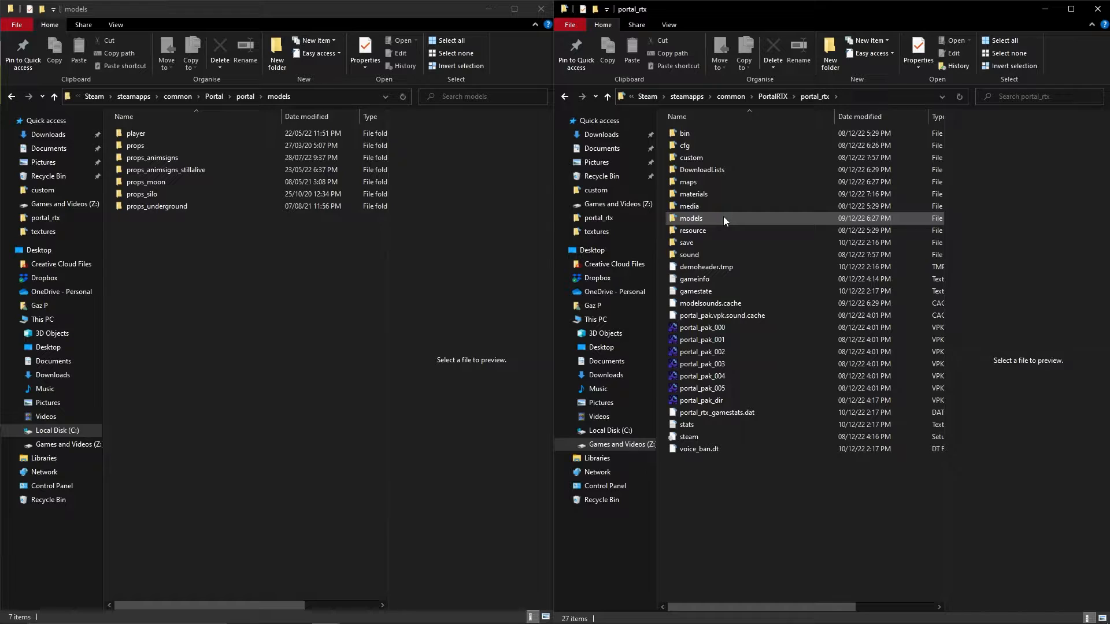
{"action": "mouse_move", "coordinate": [725, 218]}
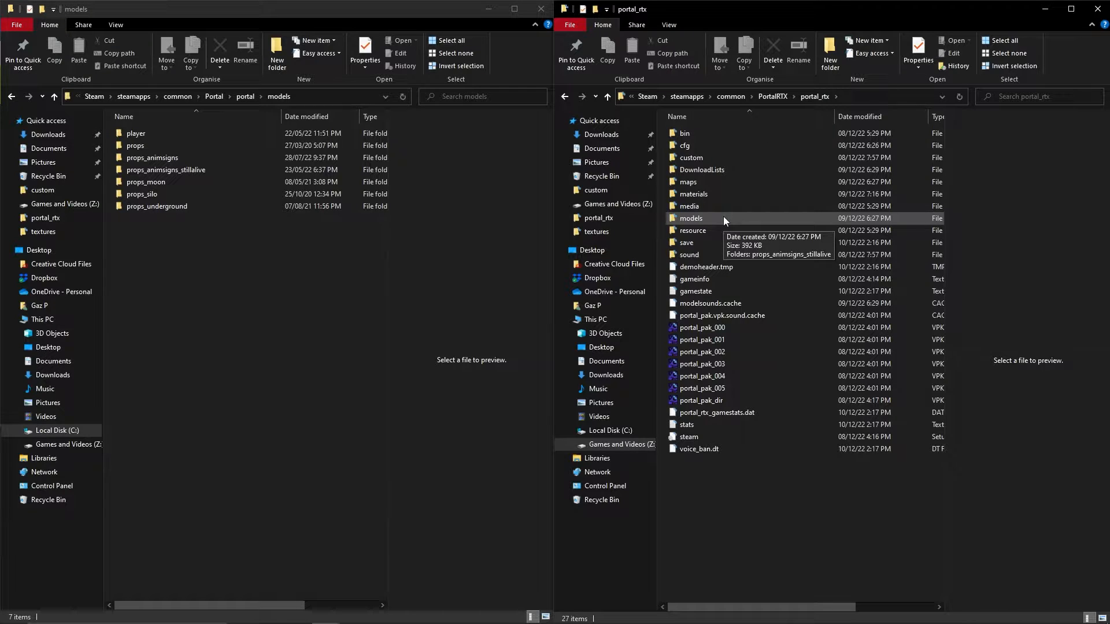
{"action": "mouse_move", "coordinate": [703, 206]}
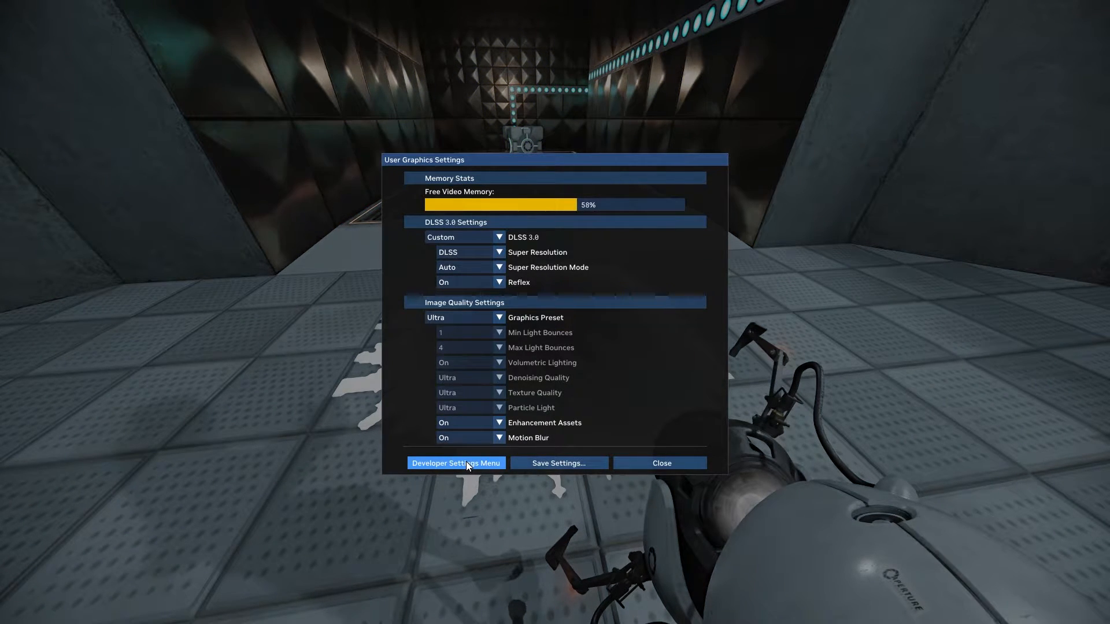
- Open the Developer Settings Menu from the User Graphics Settings overlay
{"action": "left_click", "coordinate": [456, 463]}
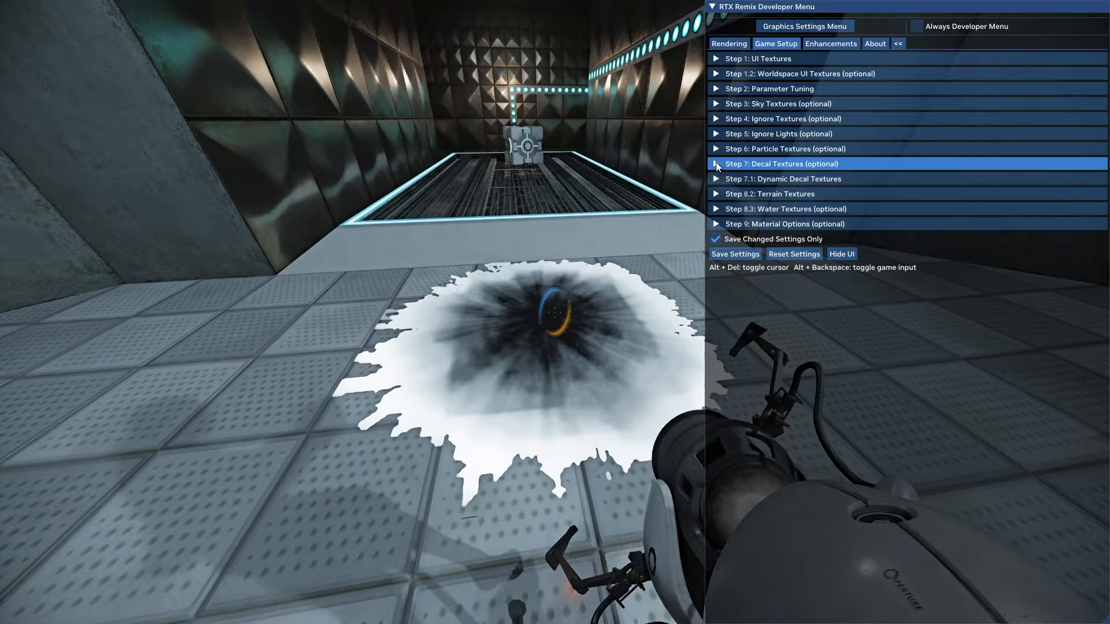
- Mark the splat texture under Step 7: Decal Textures, then return to Portal's root folder
{"action": "left_click", "coordinate": [717, 164]}
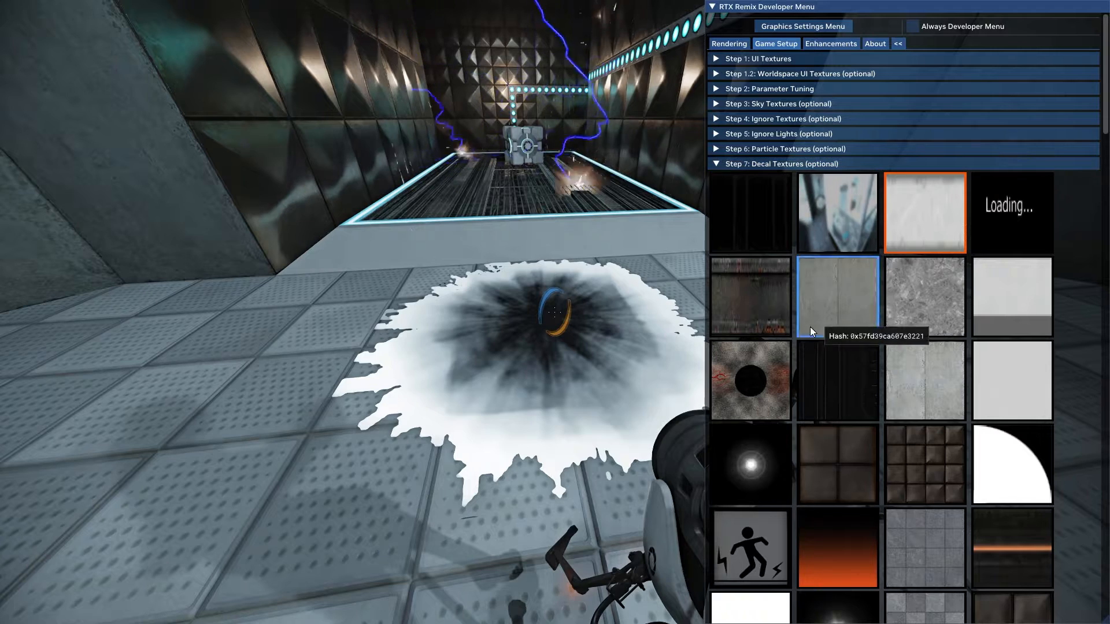
{"action": "mouse_move", "coordinate": [924, 213]}
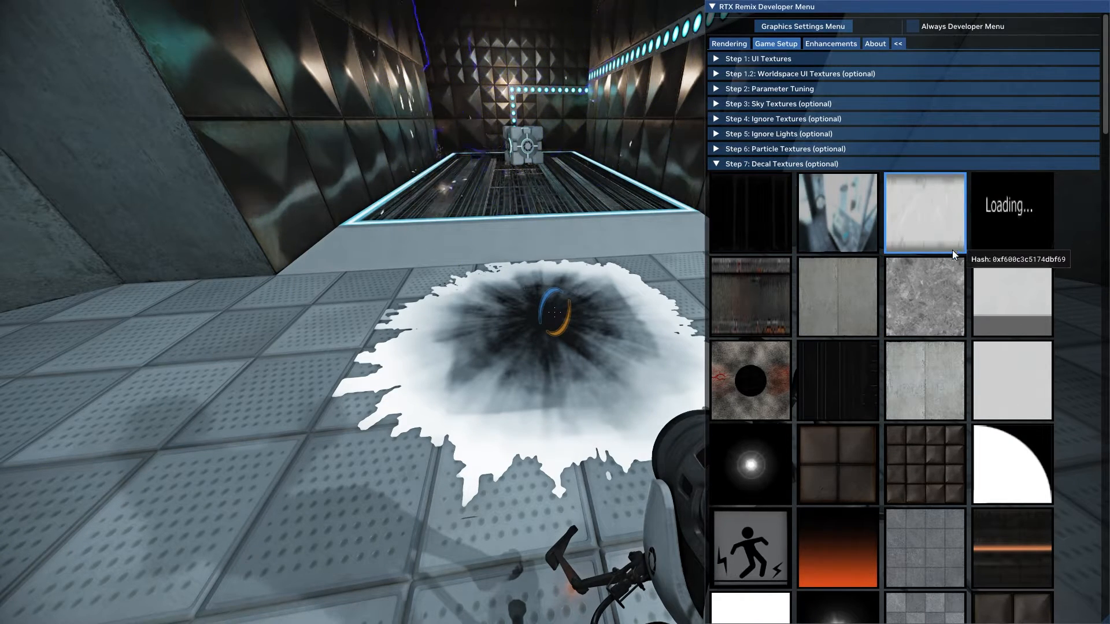
{"action": "scroll", "scroll_direction": "down", "scroll_amount": 3}
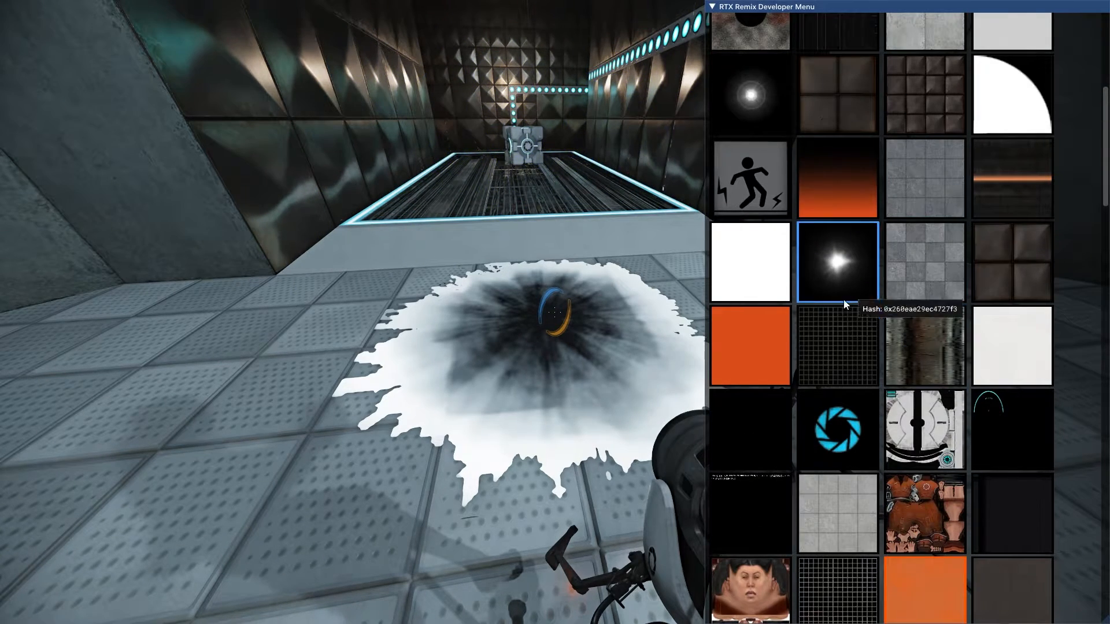
{"action": "scroll", "scroll_direction": "down", "scroll_amount": 3}
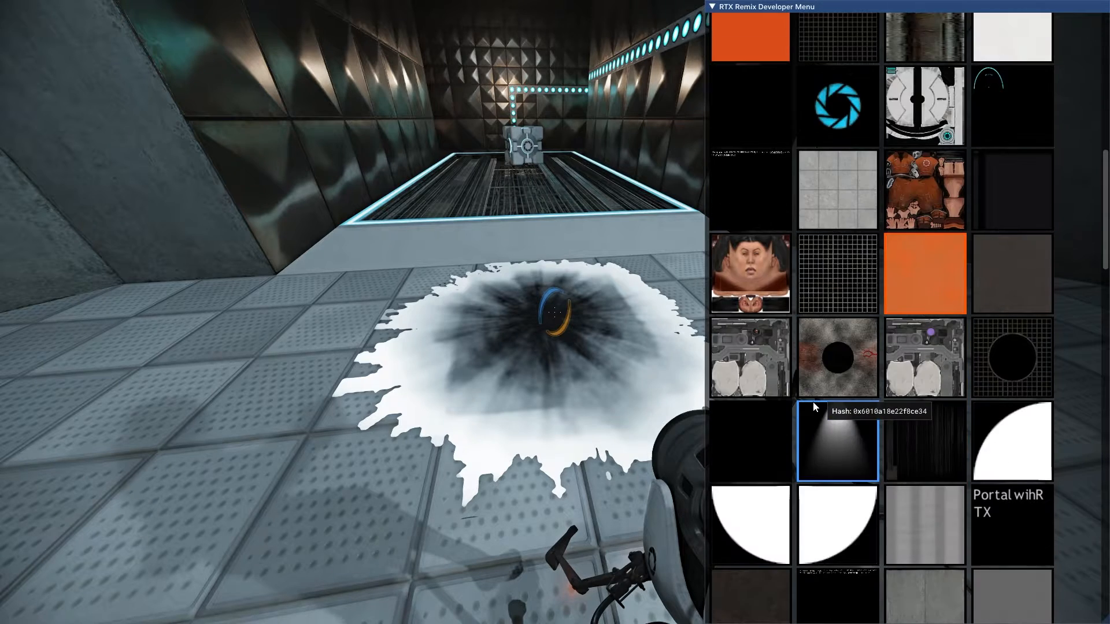
{"action": "scroll", "scroll_direction": "down", "scroll_amount": 3}
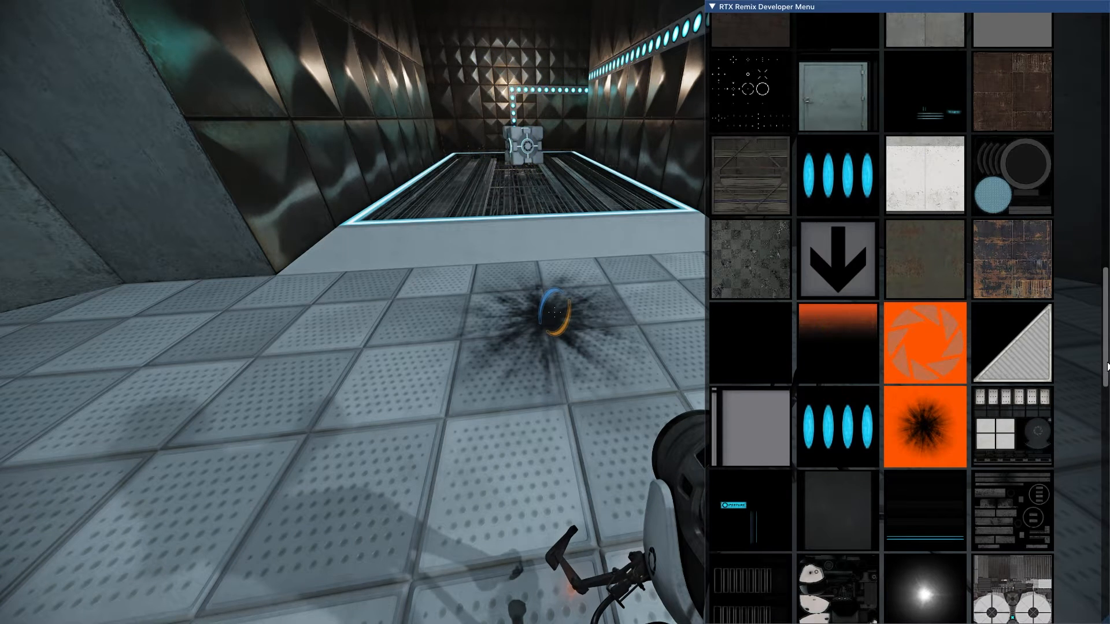
{"action": "left_click", "coordinate": [781, 164]}
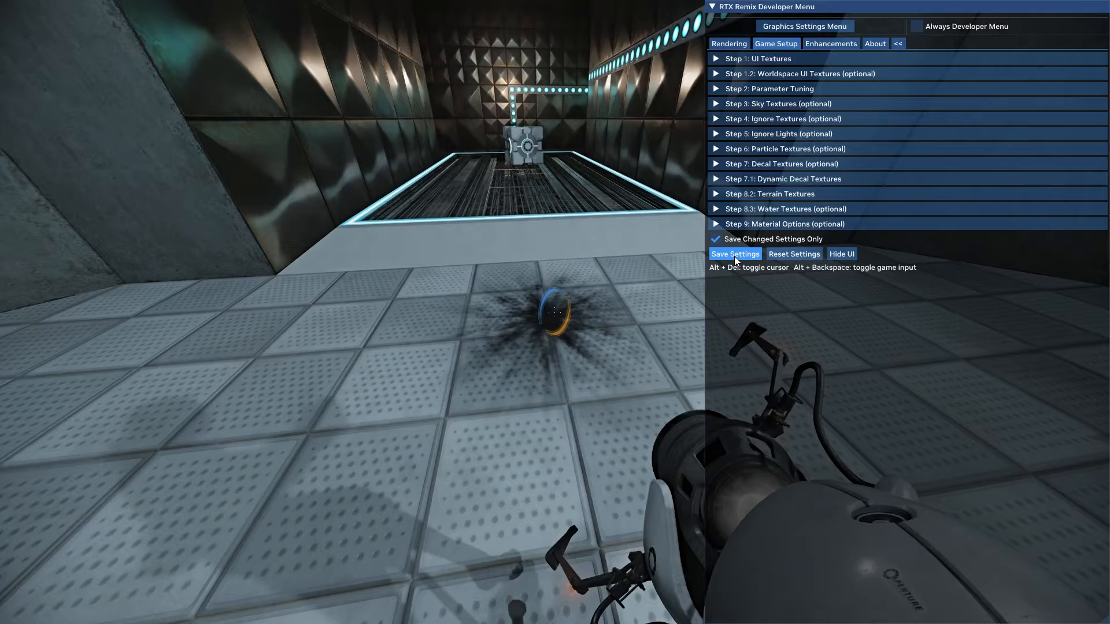
{"action": "mouse_move", "coordinate": [836, 336]}
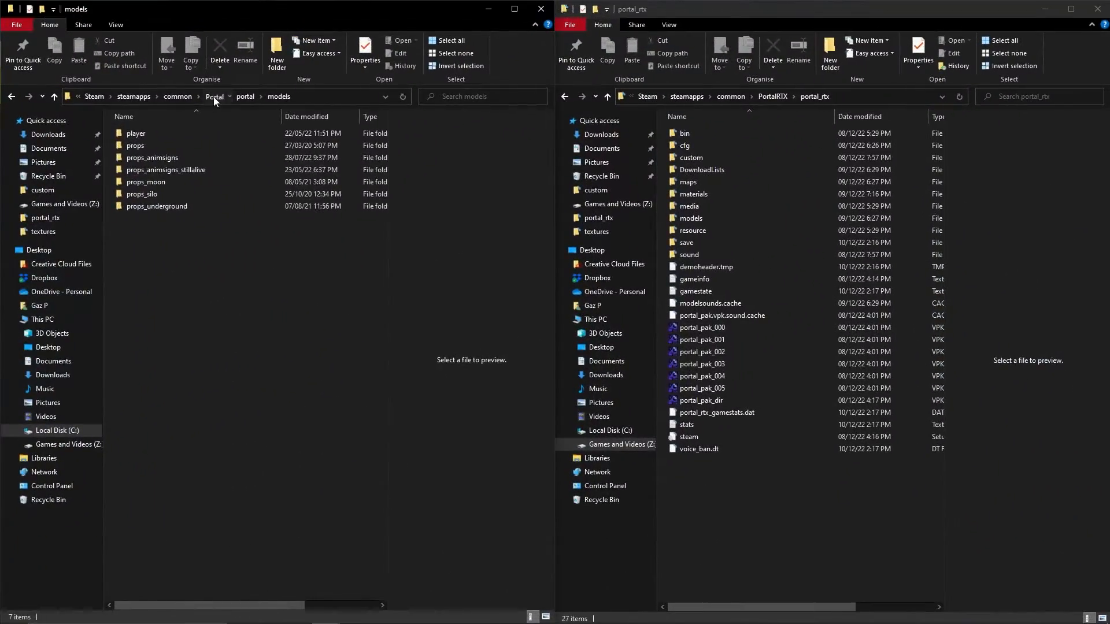
{"action": "left_click", "coordinate": [214, 96]}
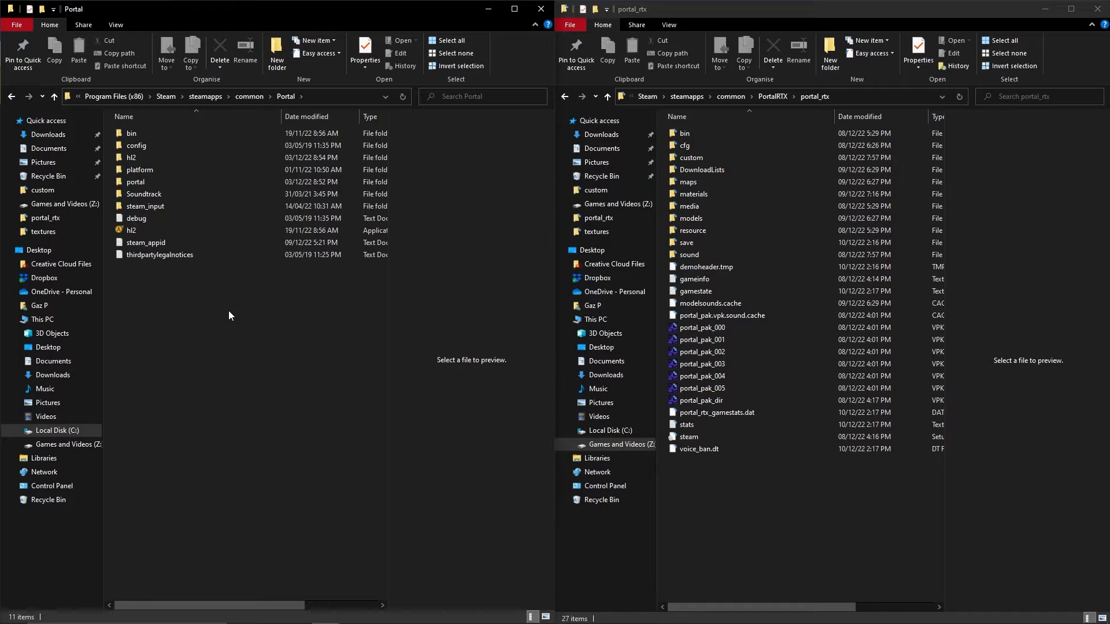